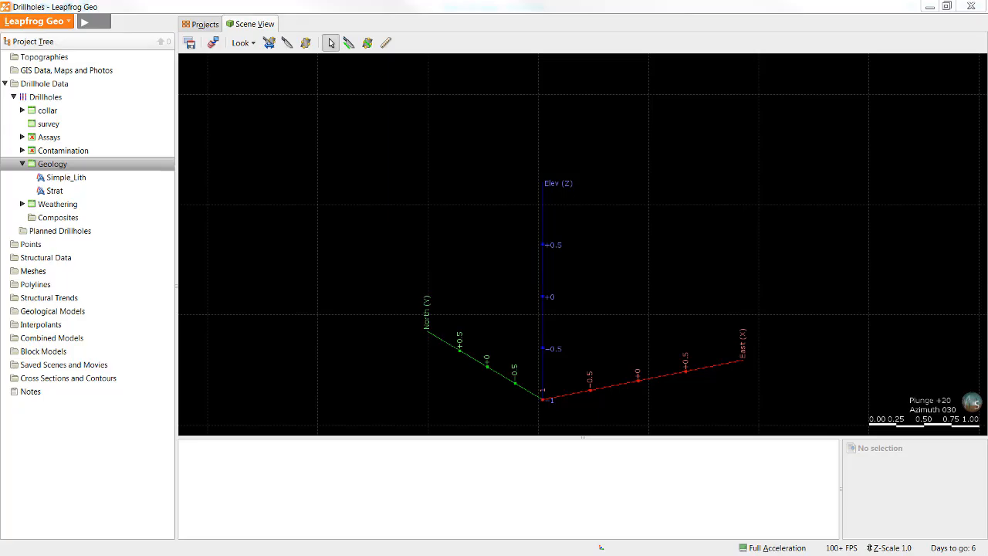
mouse_move(182, 76)
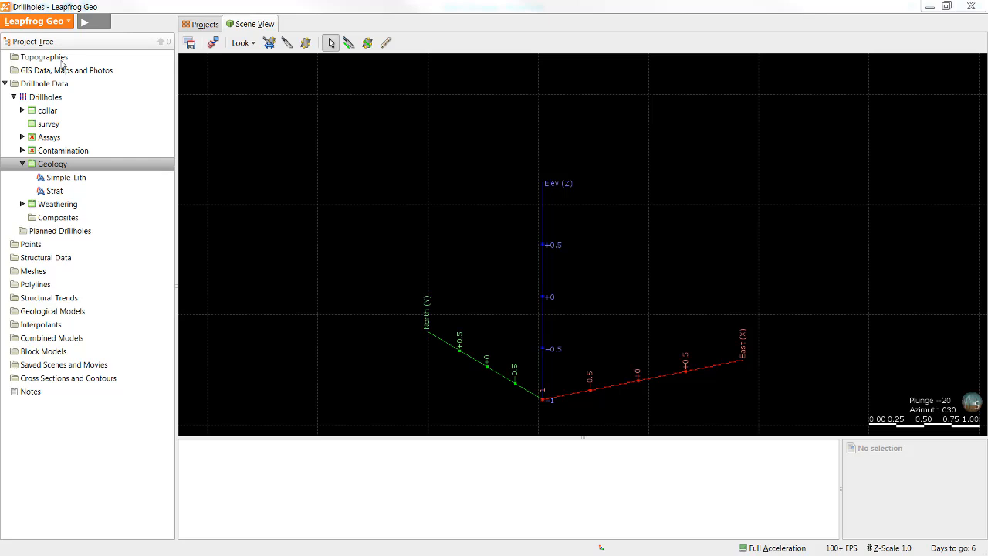
Import Marvin_topo_points into the Points folder with all columns included.
left_click(44, 56)
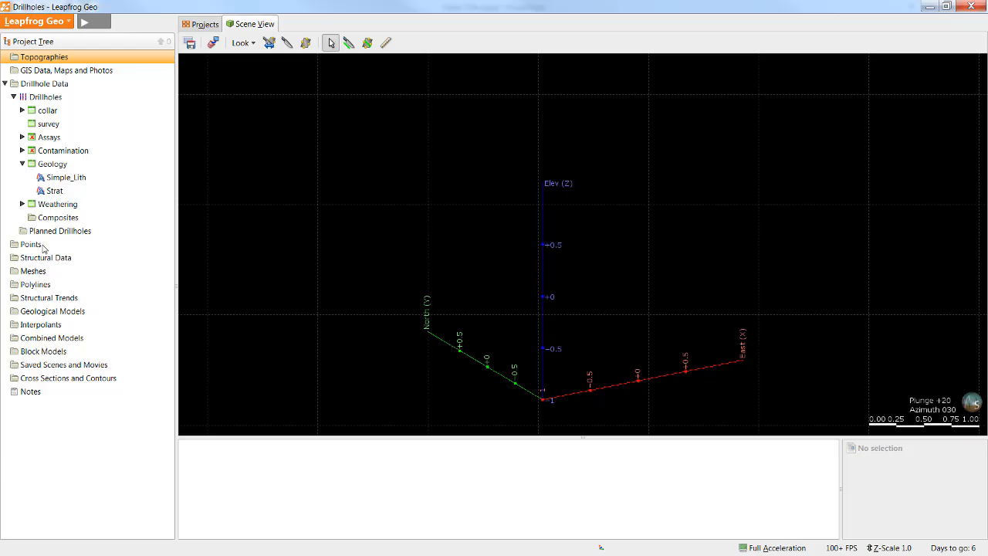
right_click(31, 244)
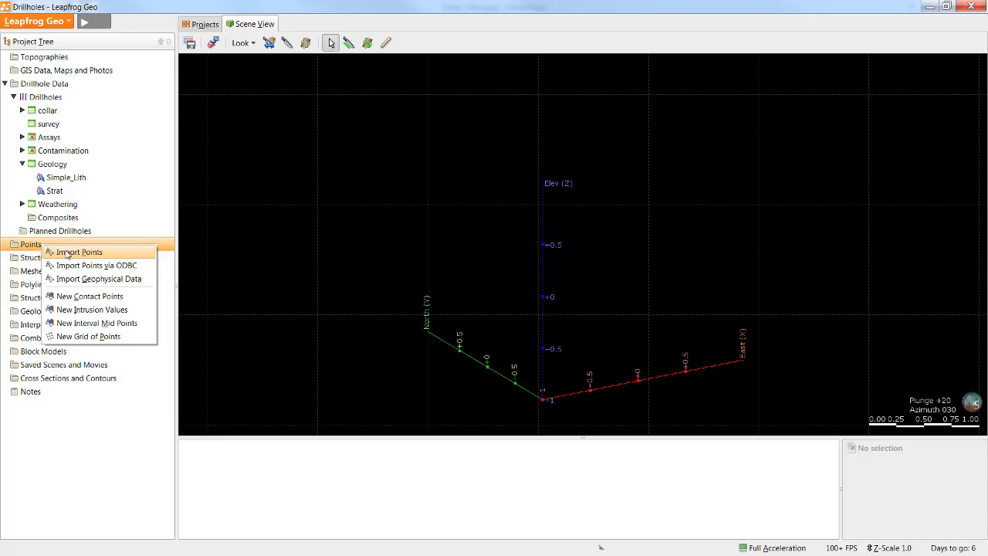
left_click(80, 251)
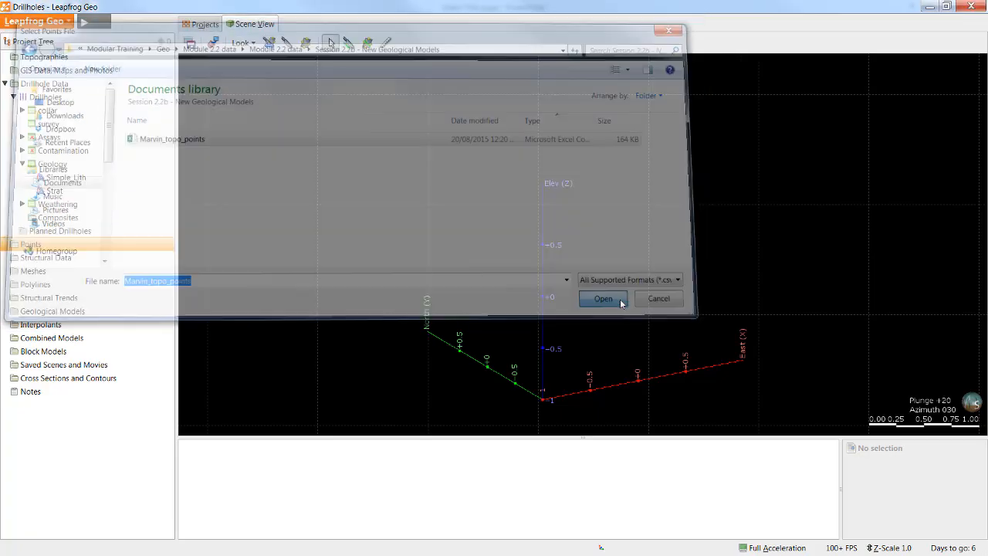
left_click(602, 299)
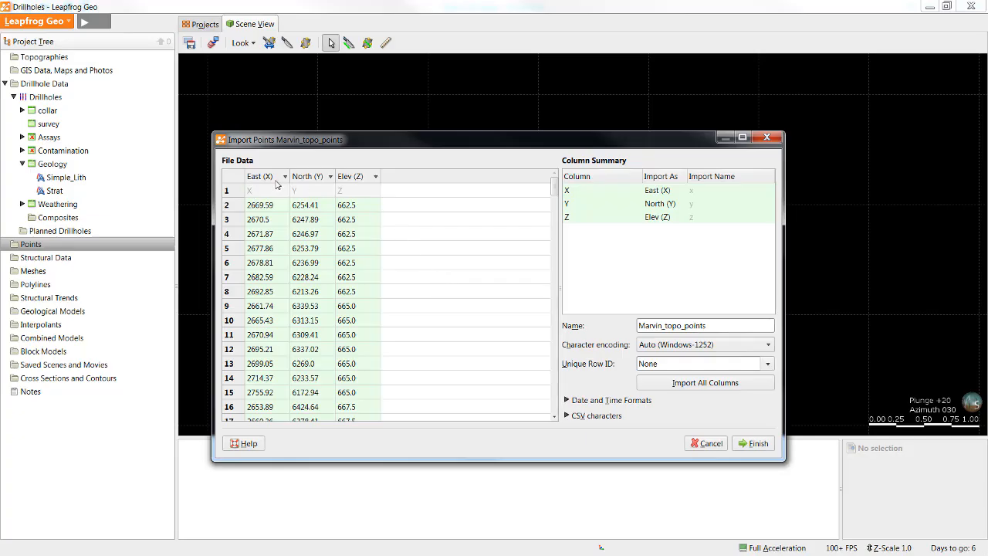
mouse_move(345, 178)
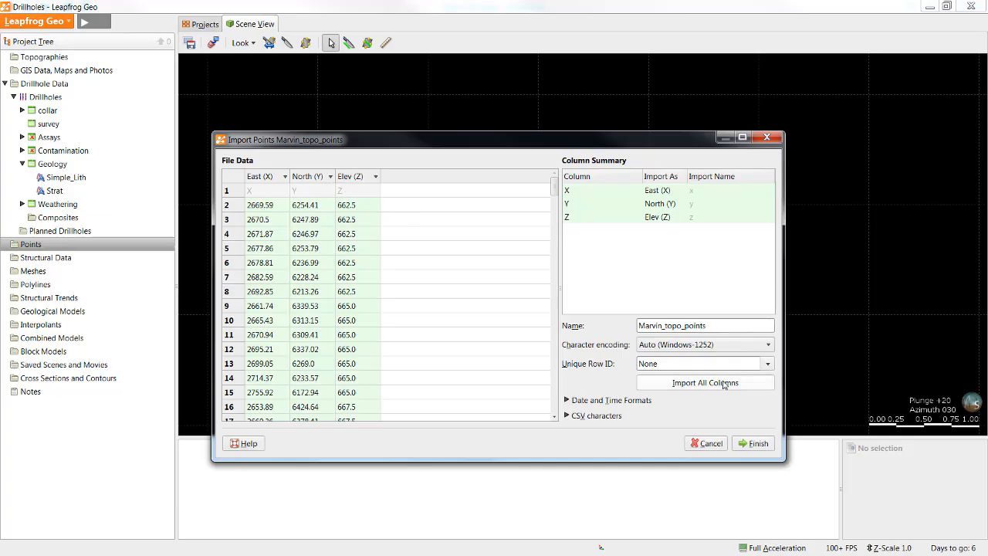
left_click(753, 442)
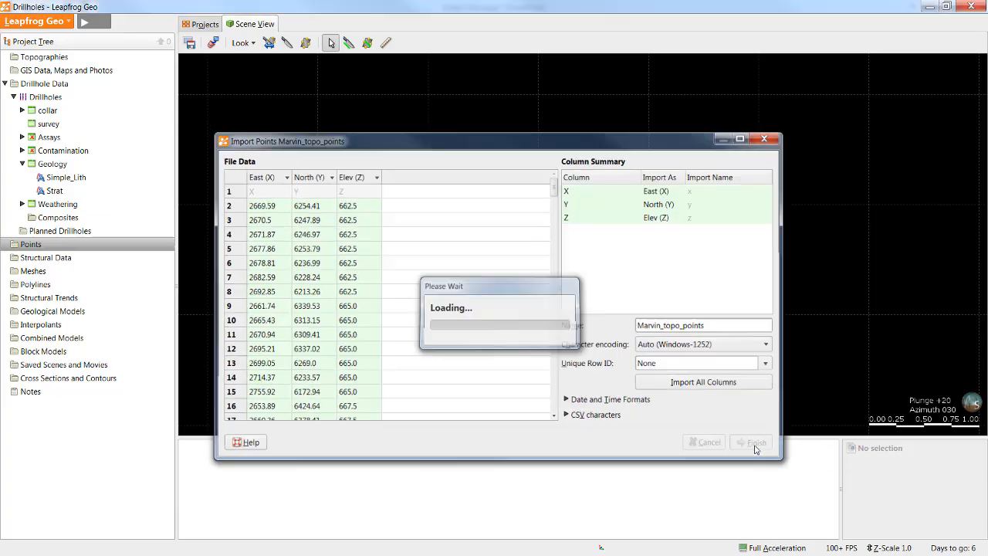
left_click(755, 442)
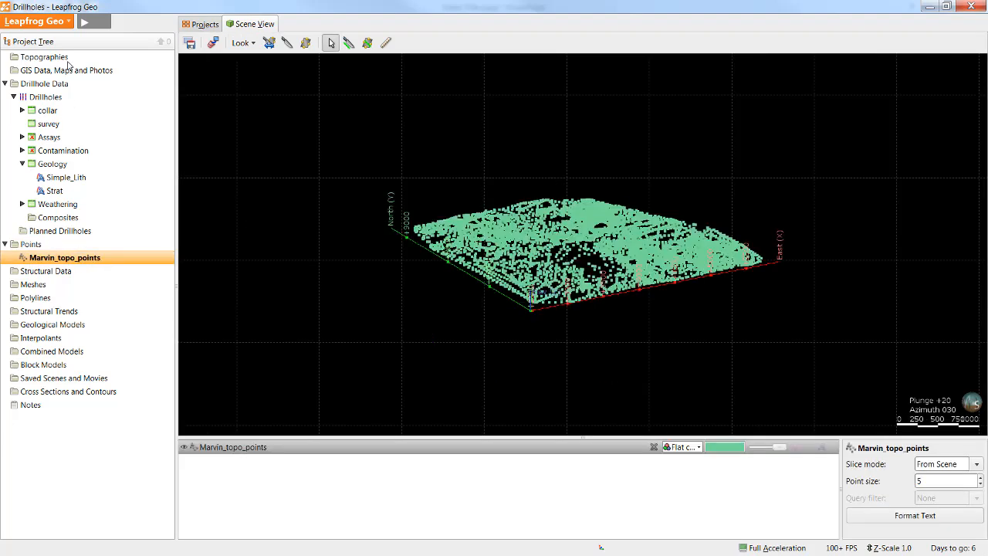
Build a surface named Topography from the Marvin_topo_points data under Topographies.
right_click(44, 56)
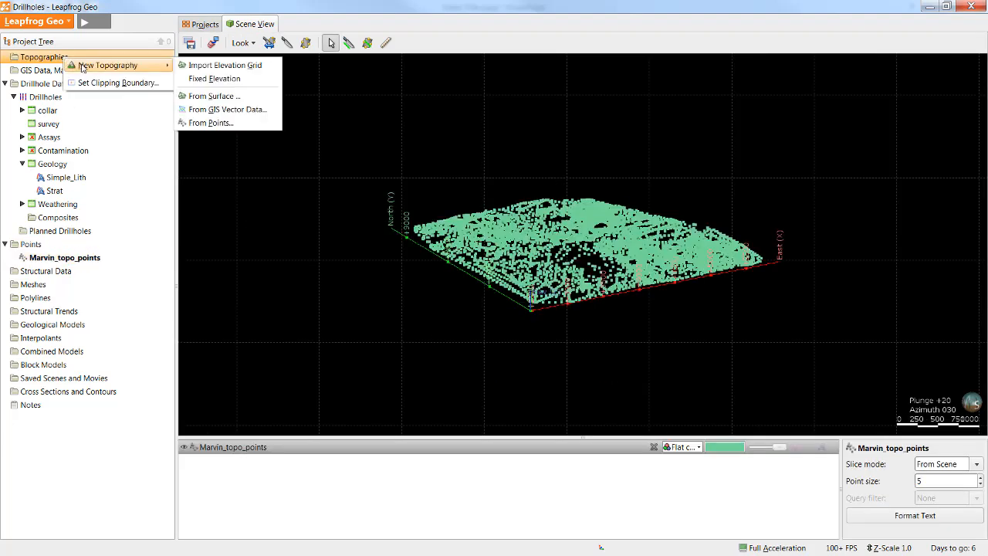
left_click(210, 122)
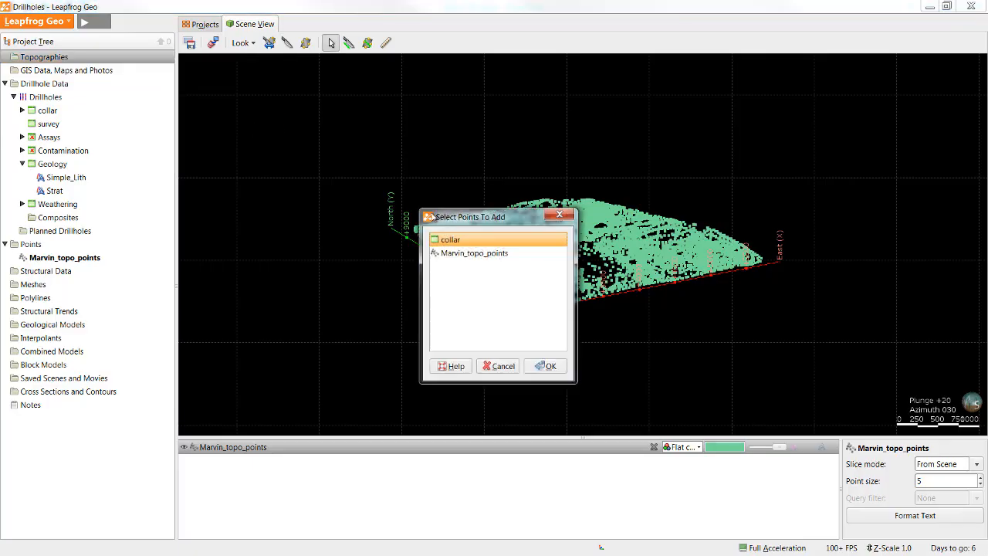
left_click(475, 252)
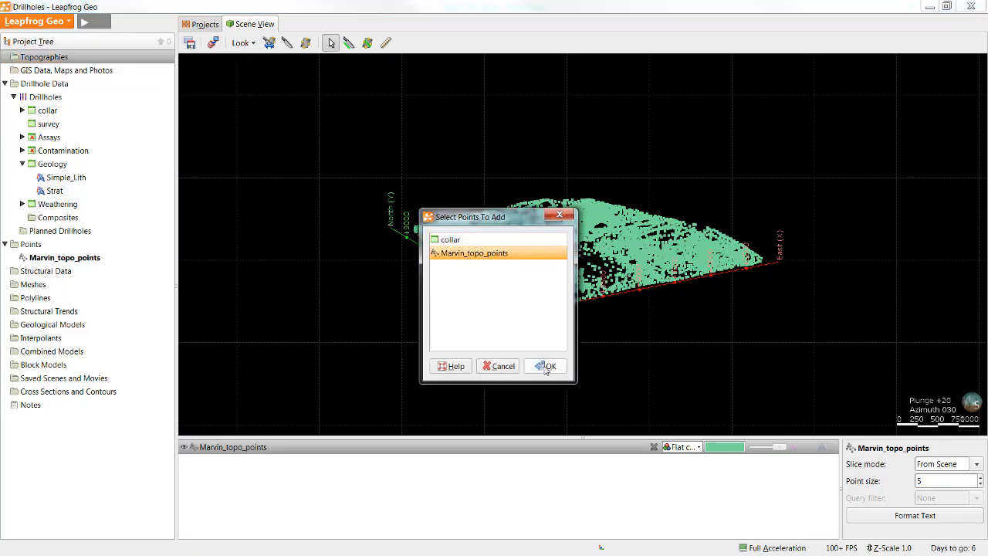
left_click(549, 365)
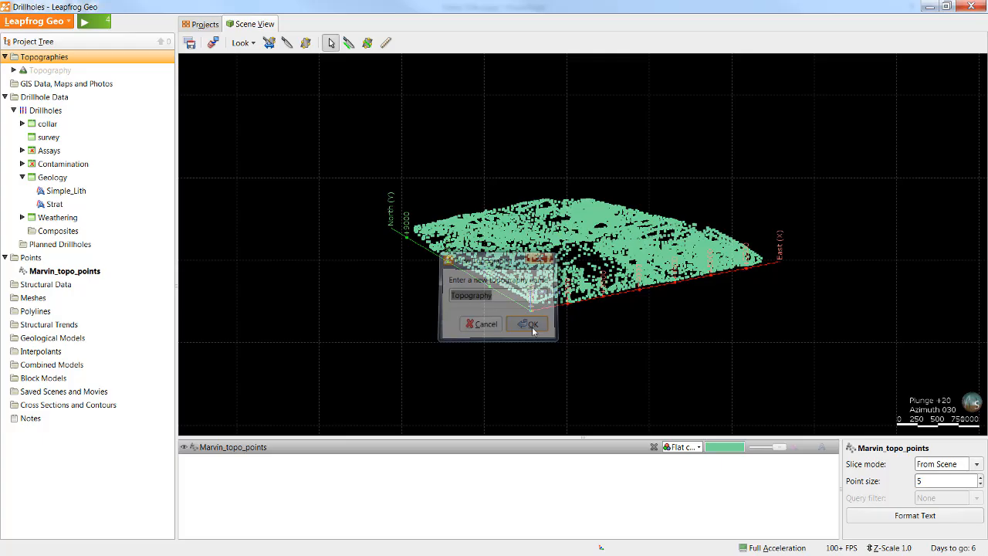
left_click(527, 323)
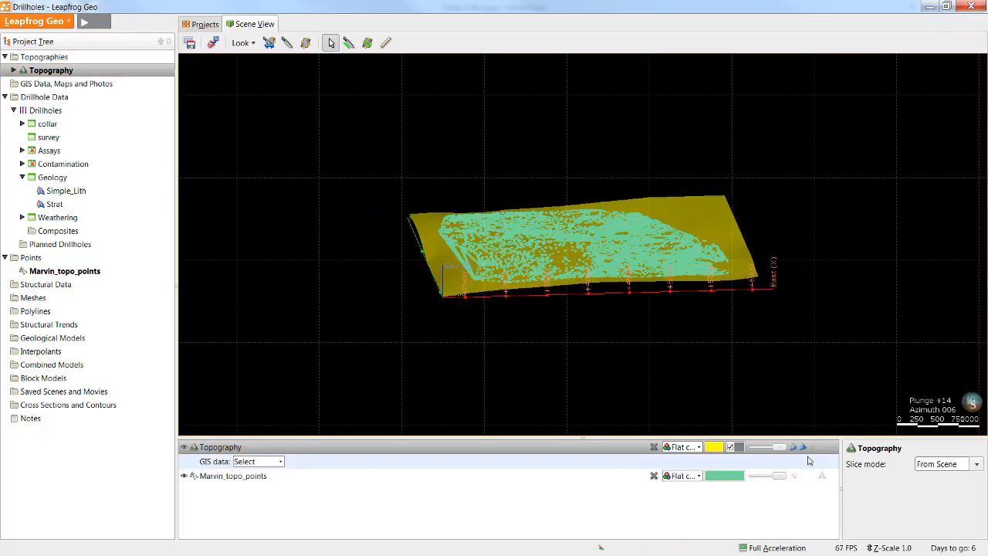
left_click_drag(594, 247, 714, 356)
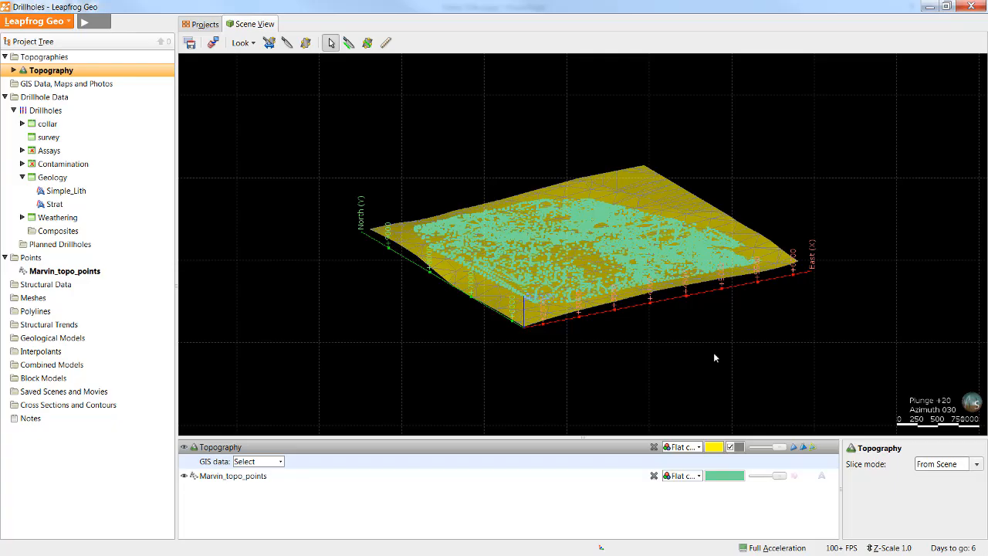
mouse_move(737, 71)
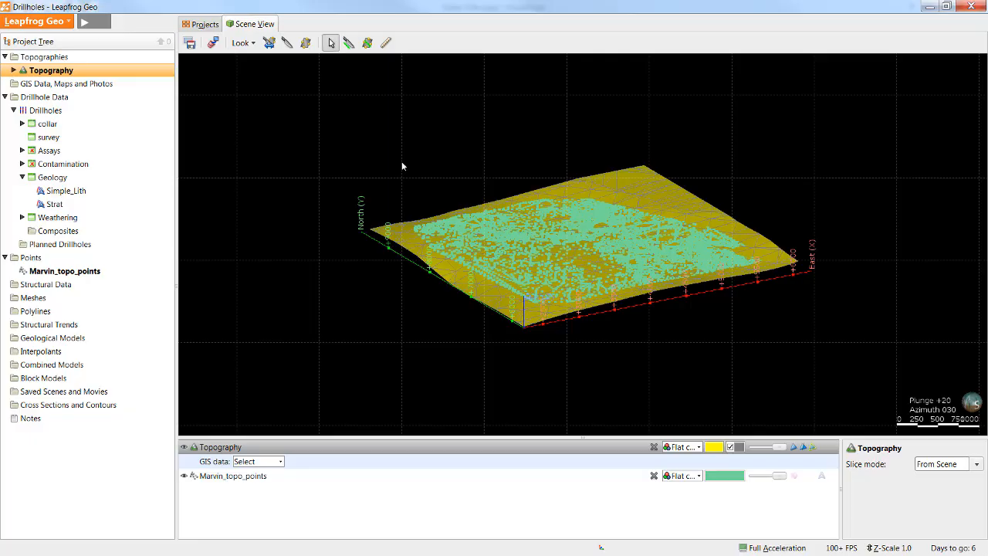
mouse_move(69, 70)
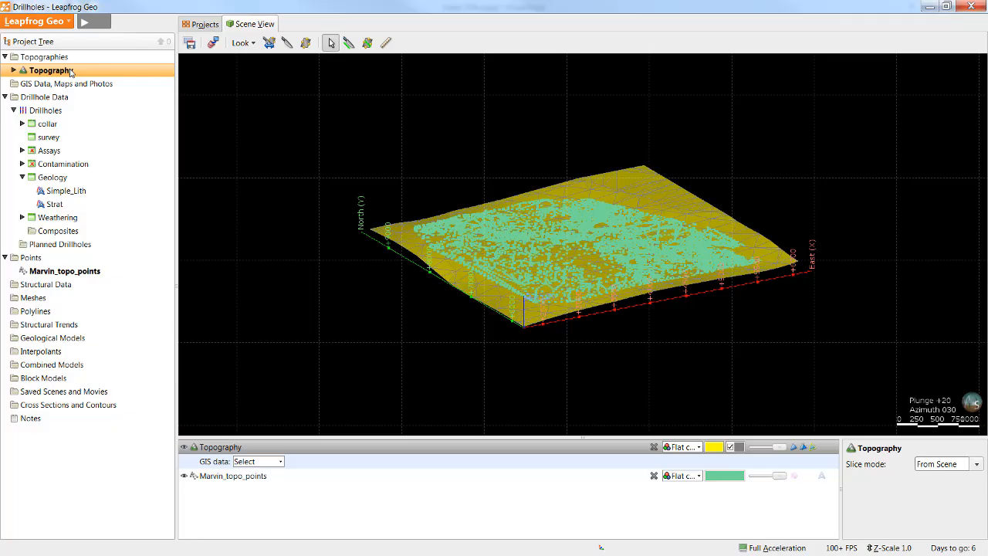
Set the Topography surface resolution to 25 and enable adaptive resolution.
double_click(51, 71)
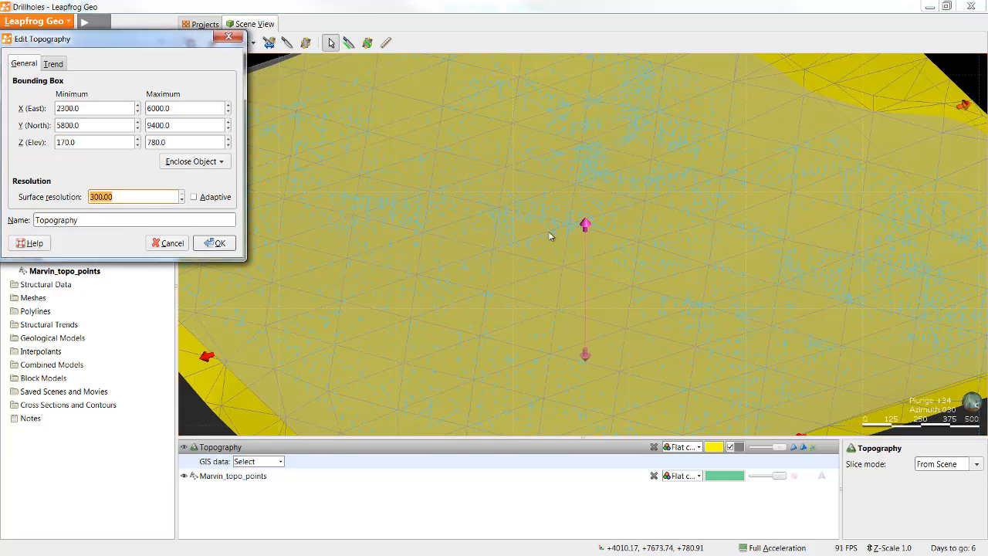
mouse_move(564, 215)
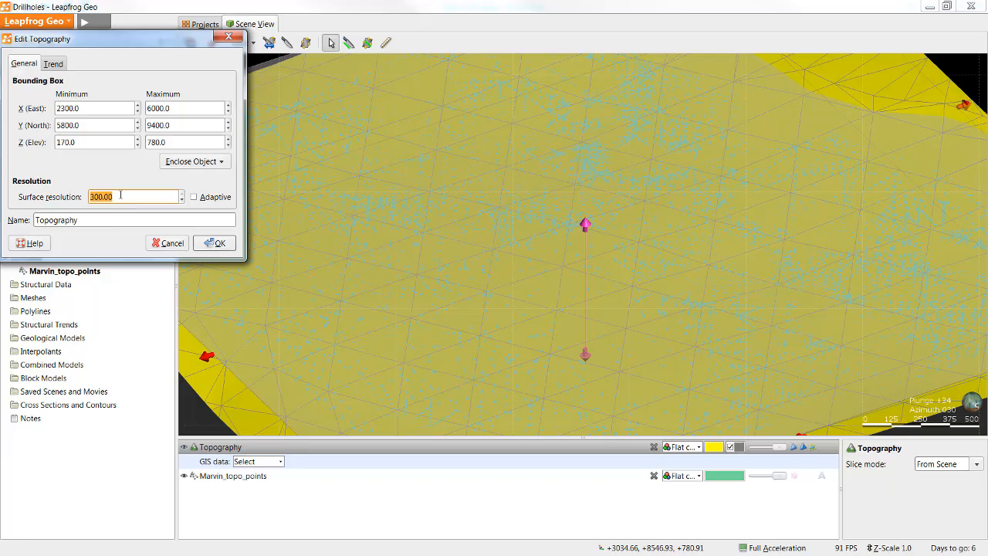
type("25")
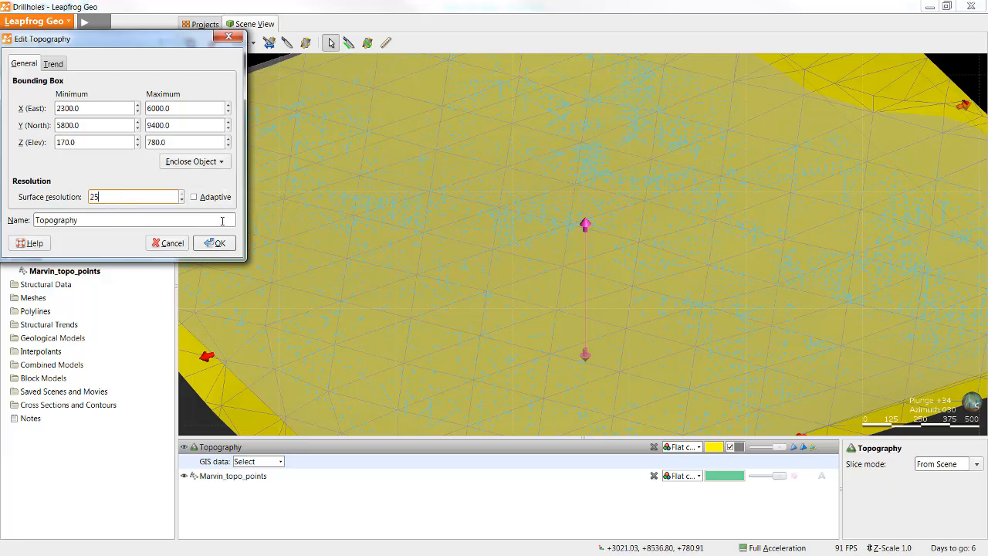
left_click(217, 242)
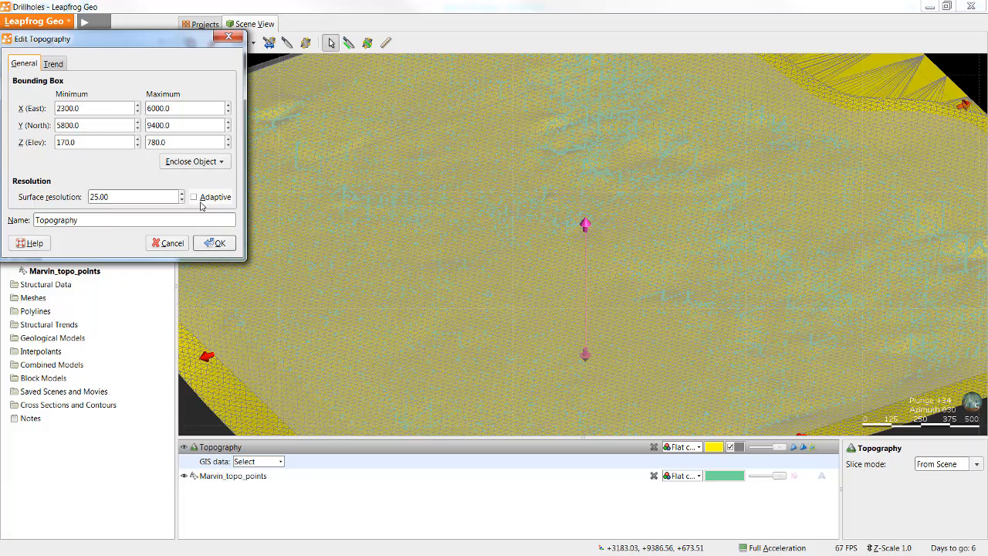
left_click(194, 197)
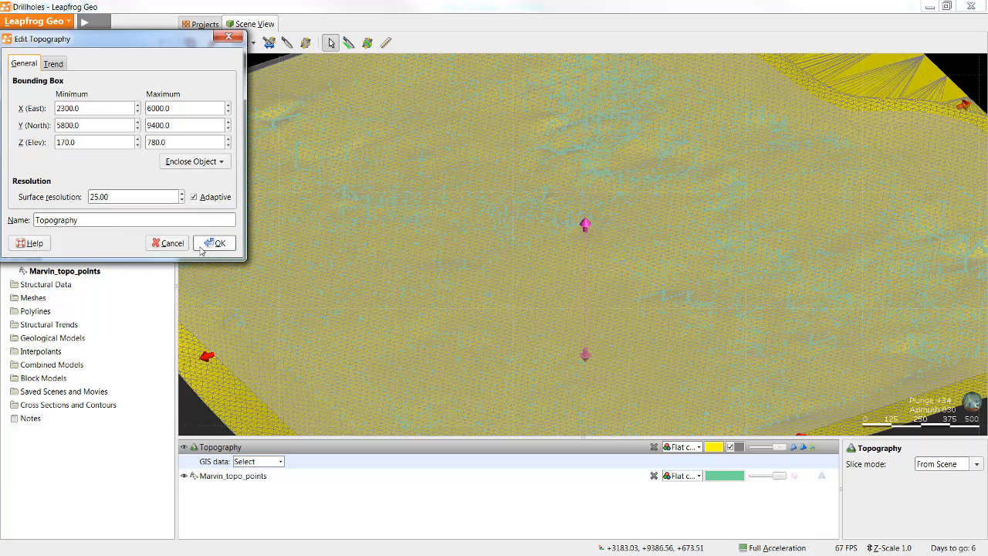
left_click(220, 242)
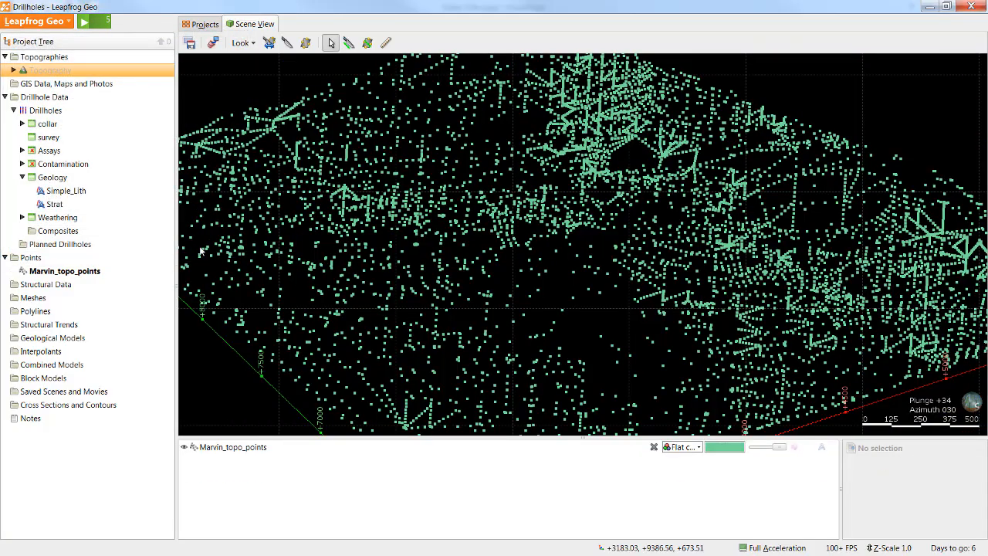
Add the reprocessed Topography surface to the scene over the point cloud.
left_click(52, 70)
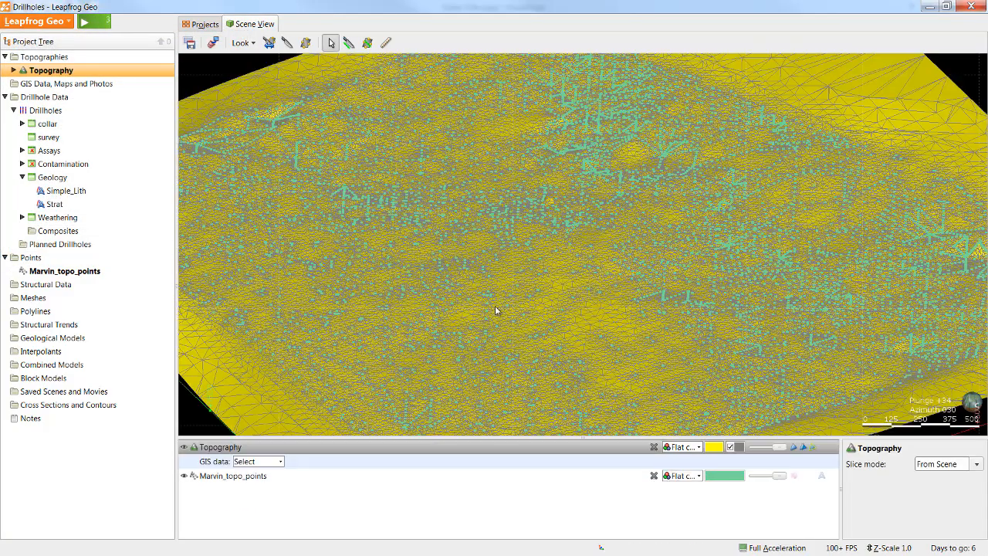
mouse_move(507, 299)
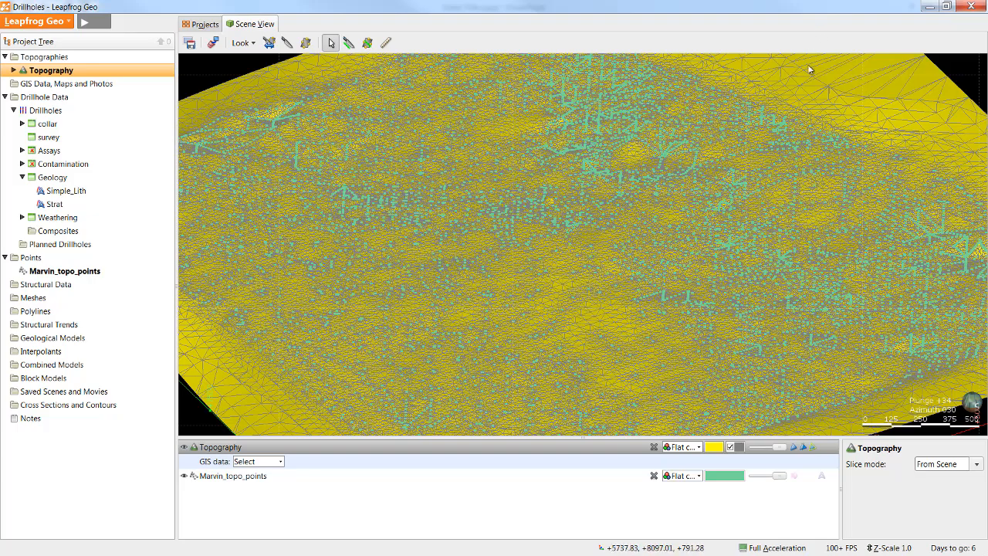
mouse_move(91, 80)
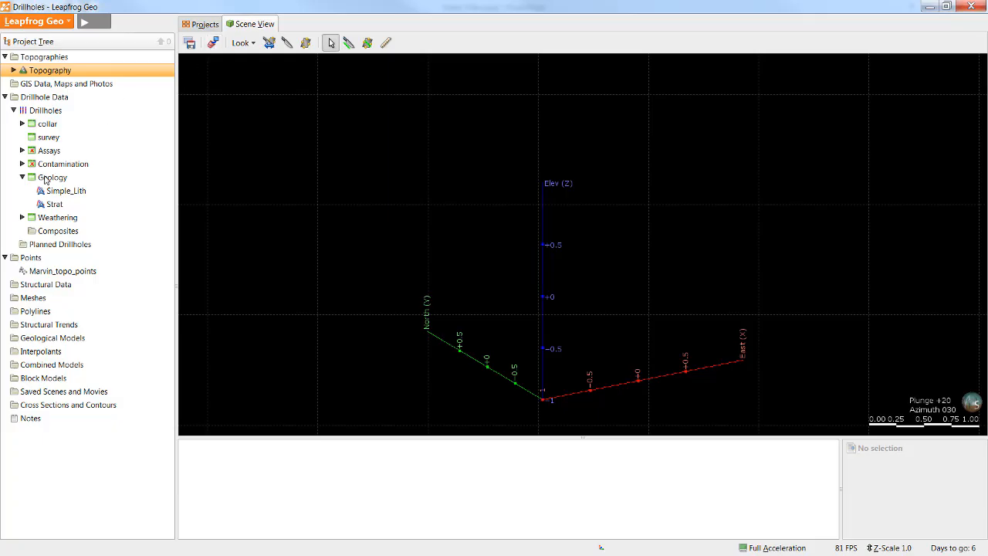
mouse_move(83, 291)
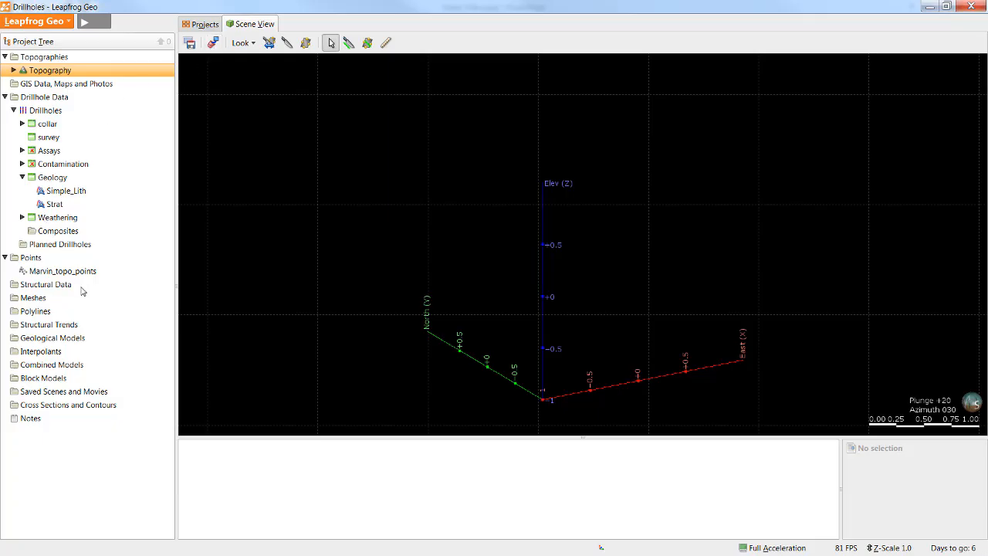
mouse_move(71, 341)
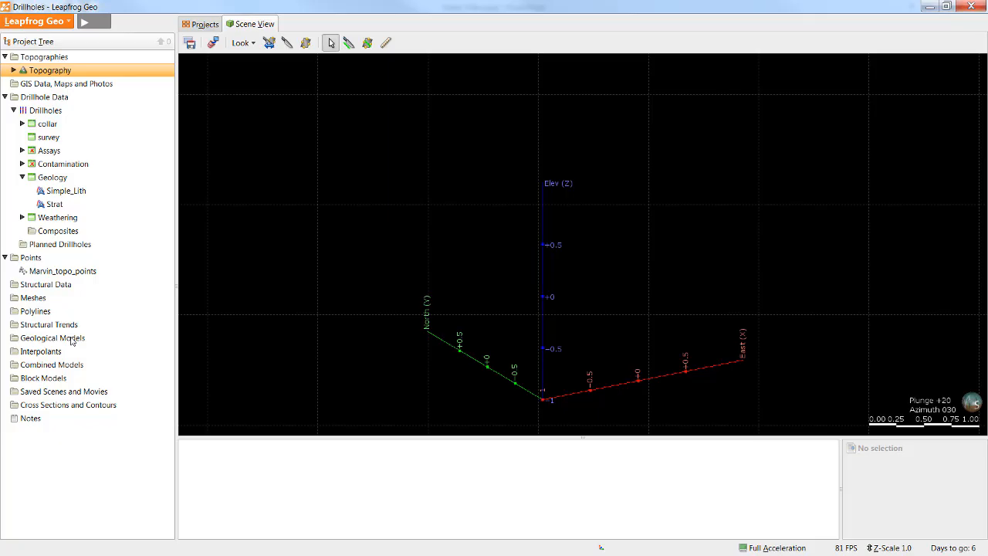
Start a new geological model based on the Simple_Lith lithology column.
right_click(53, 337)
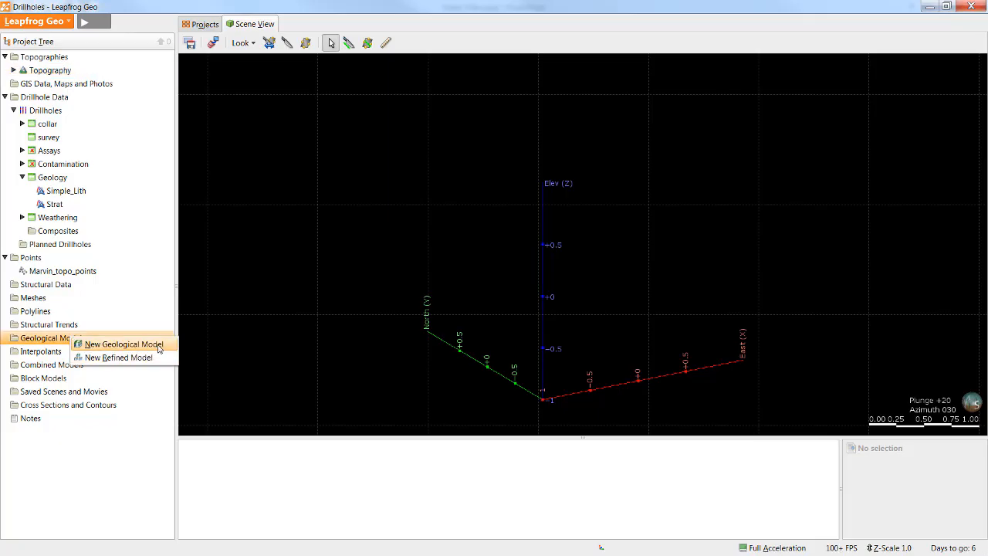
left_click(125, 343)
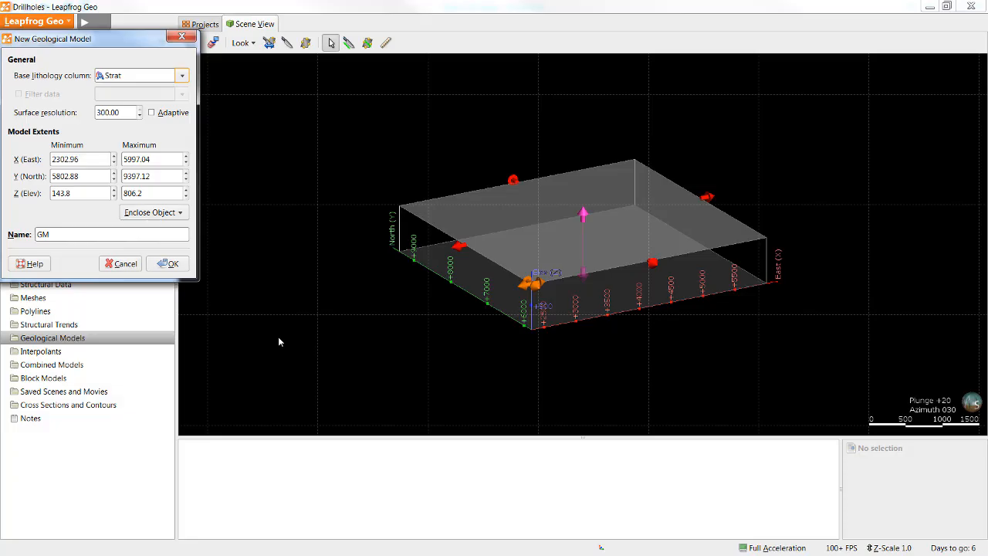
mouse_move(282, 352)
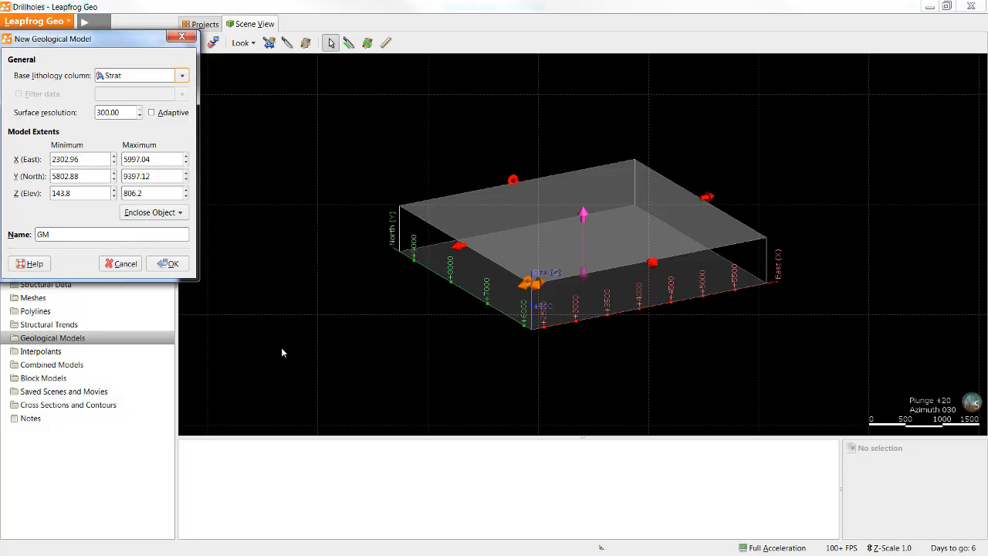
mouse_move(259, 292)
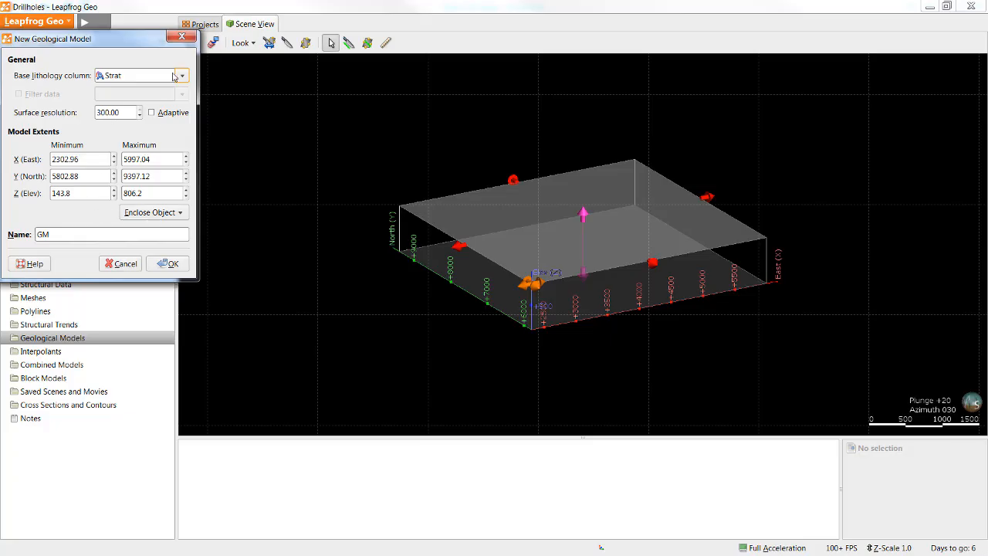
mouse_move(180, 75)
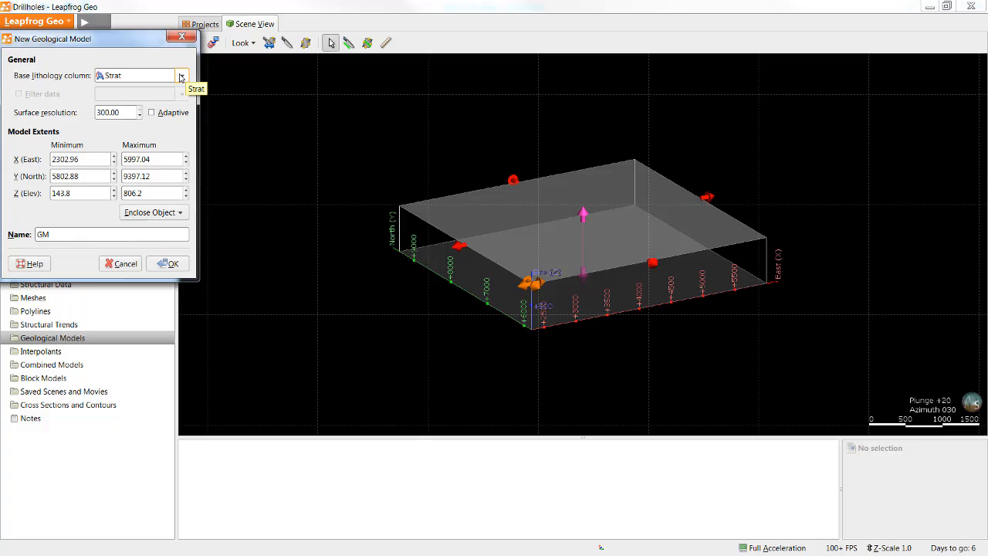
left_click(181, 75)
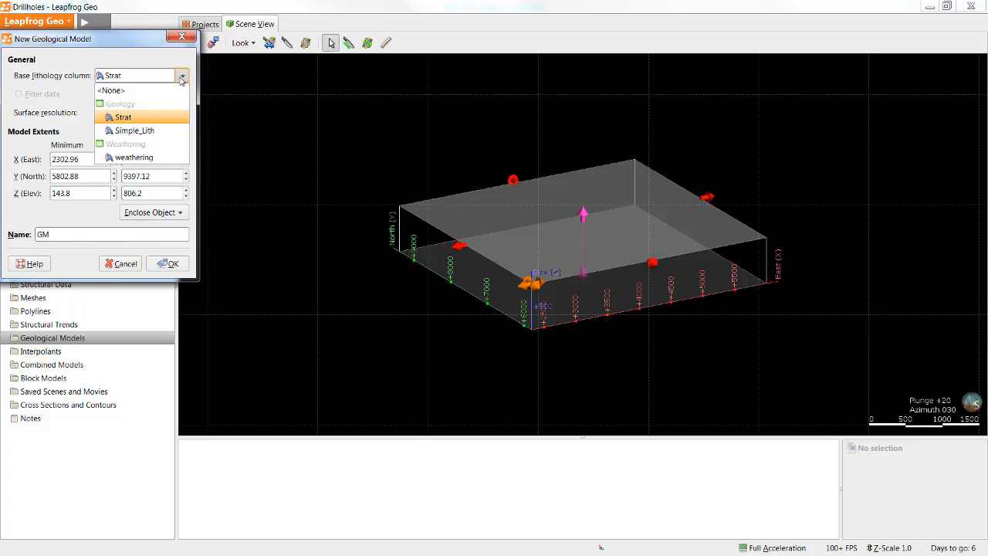
mouse_move(181, 81)
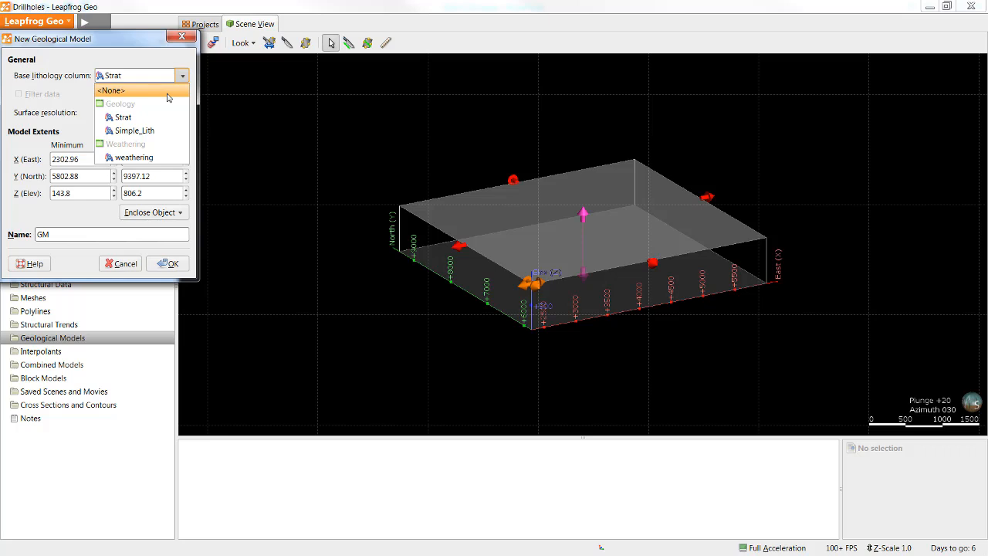
mouse_move(135, 130)
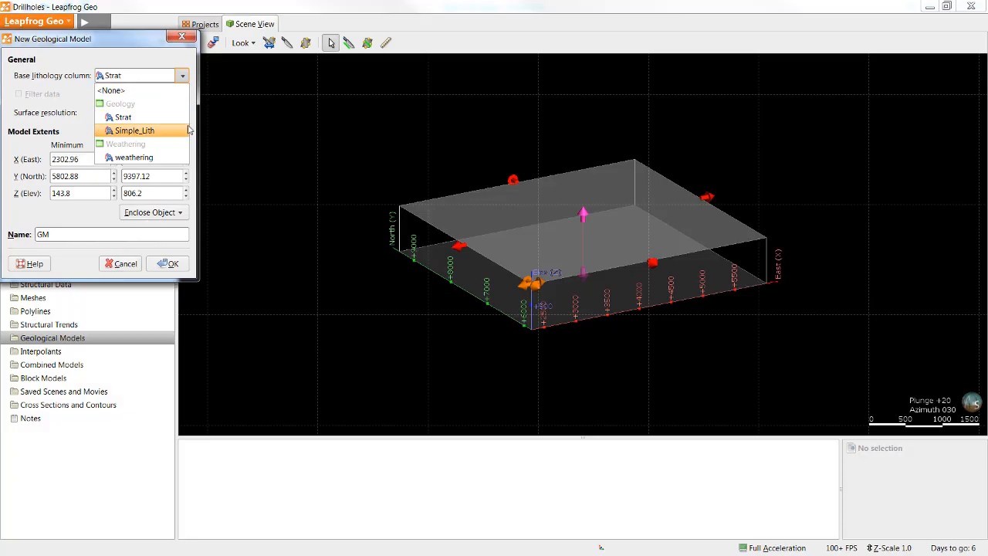
mouse_move(189, 130)
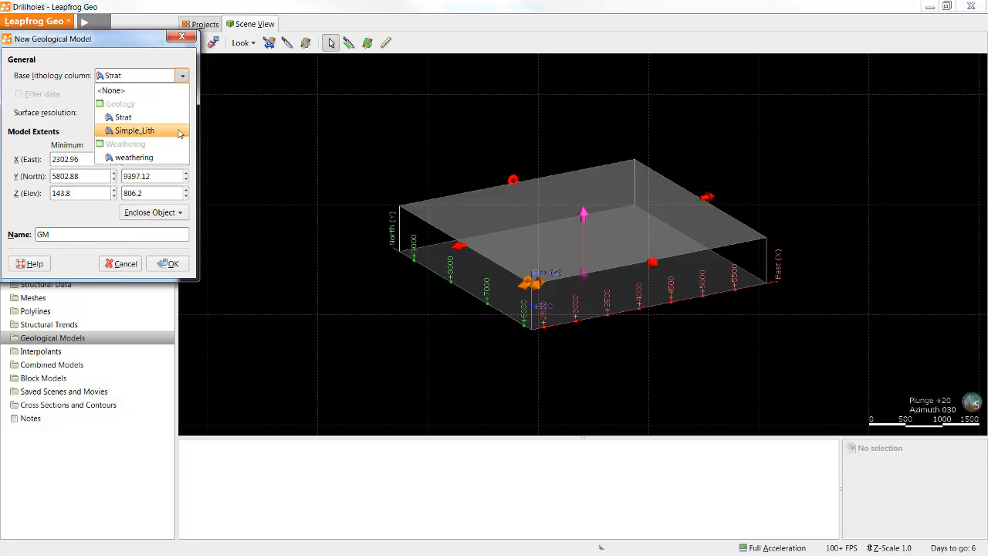
left_click(134, 130)
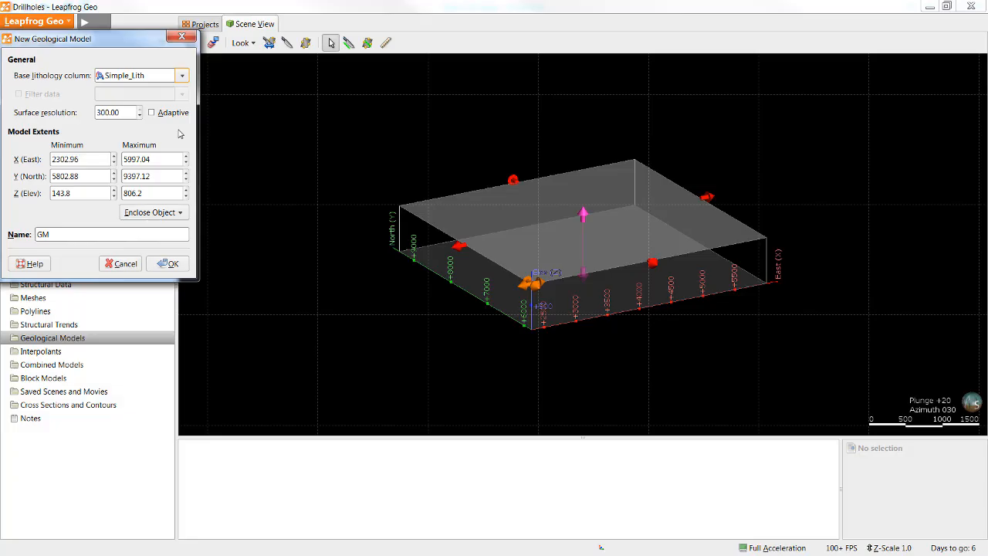
mouse_move(151, 124)
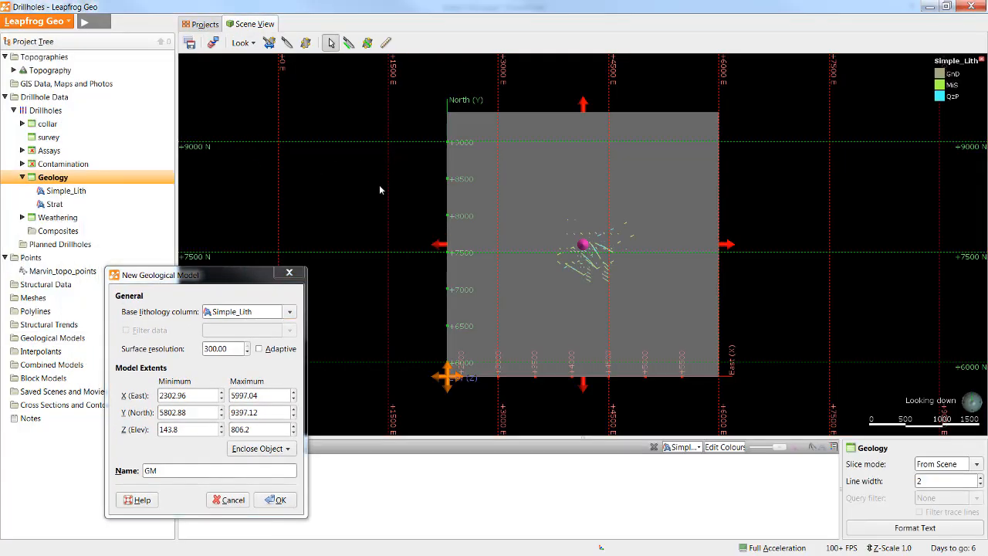
mouse_move(311, 162)
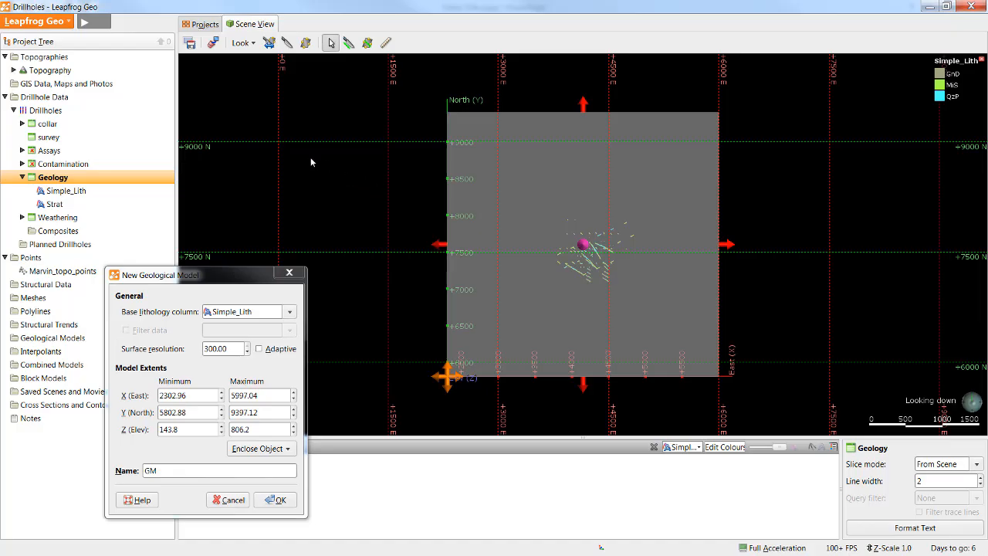
Drag the model extent handles to tighten the boundary around the drillholes.
left_click_drag(209, 275, 231, 152)
type("200")
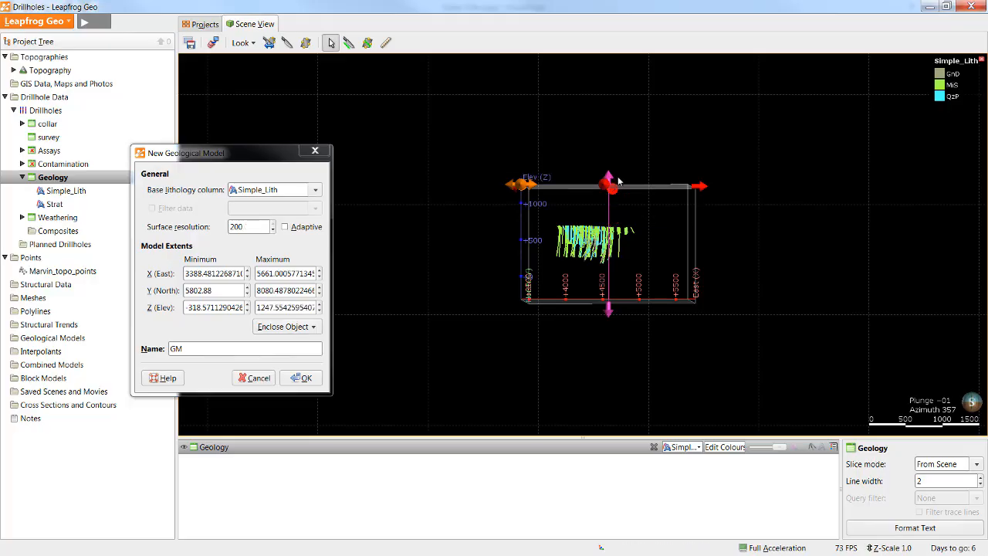
mouse_move(569, 224)
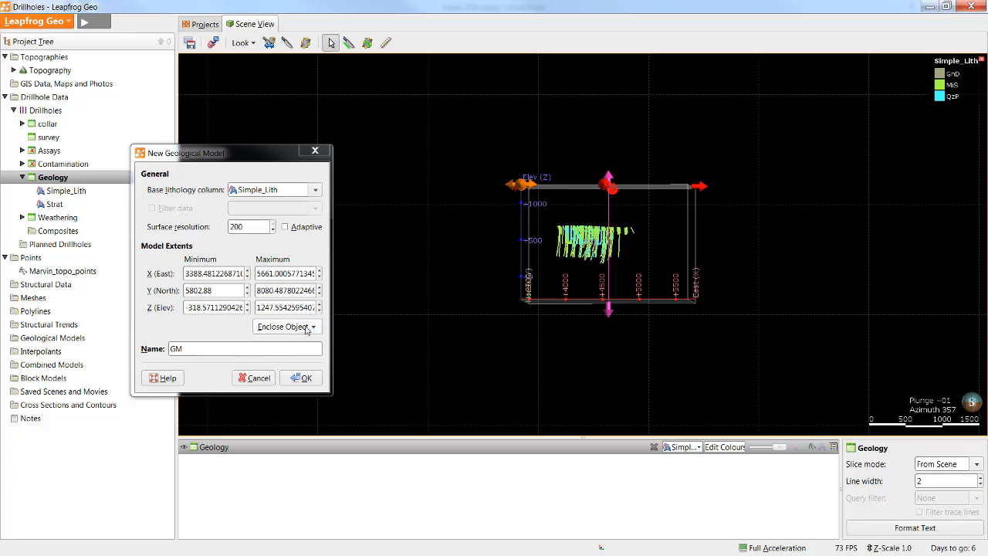
Make the model extents enclose the Geology drillhole data.
left_click(287, 325)
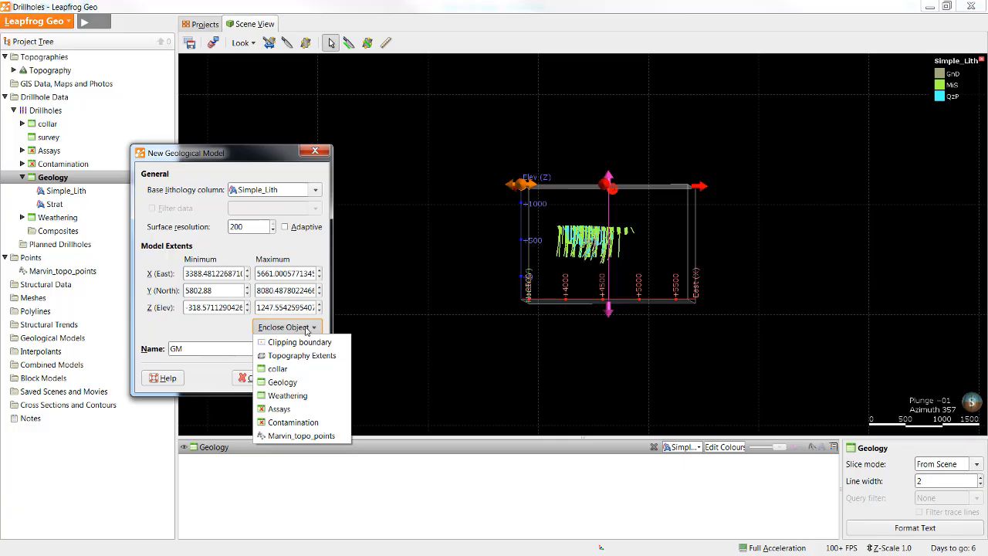
mouse_move(303, 332)
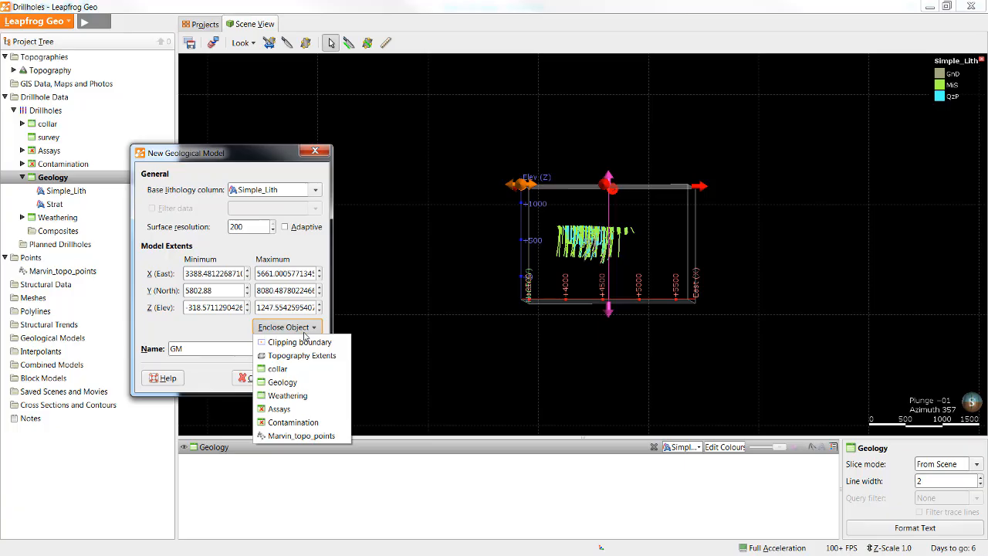
mouse_move(283, 382)
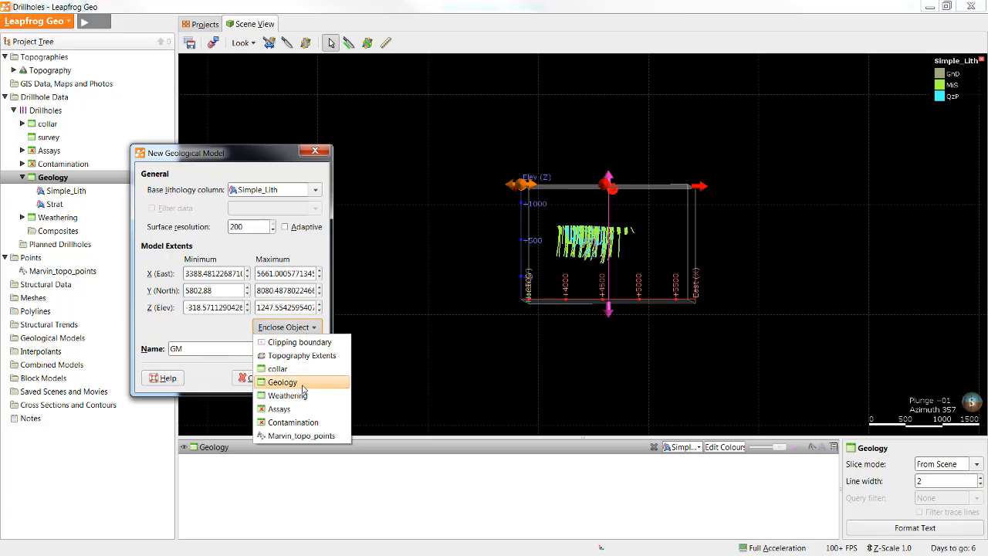
left_click(281, 382)
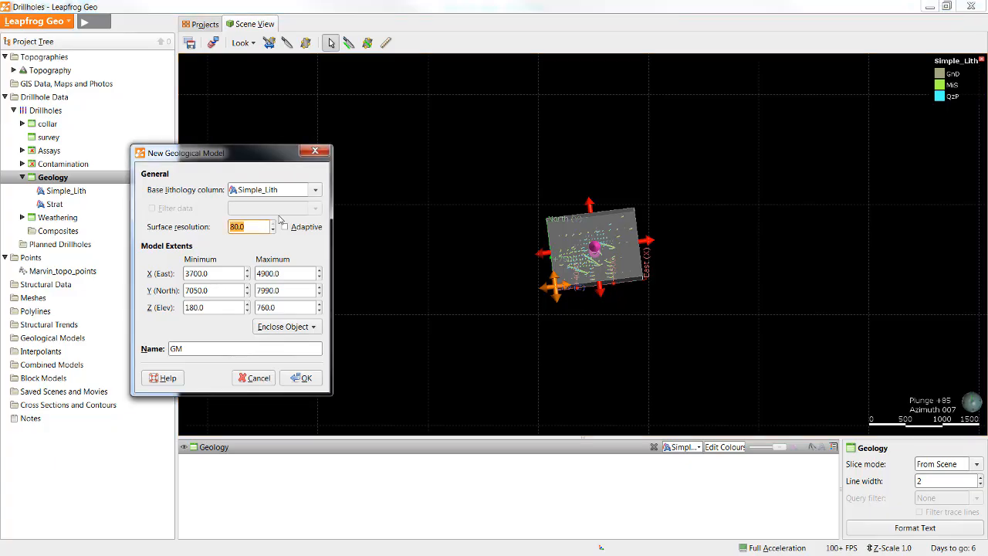
Set surface resolution 20, name the model 'Simple Lith', and create it.
type("20")
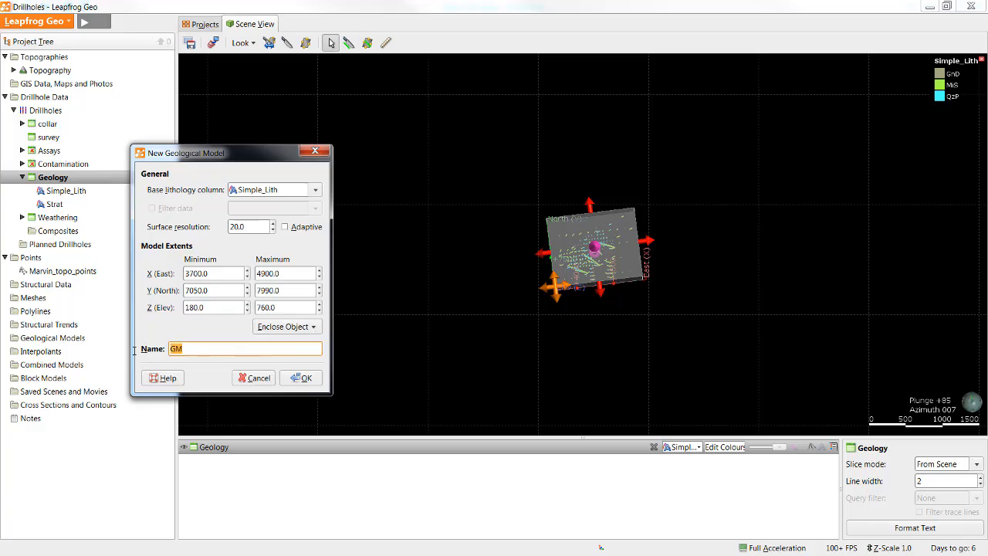
type("Simple Lith")
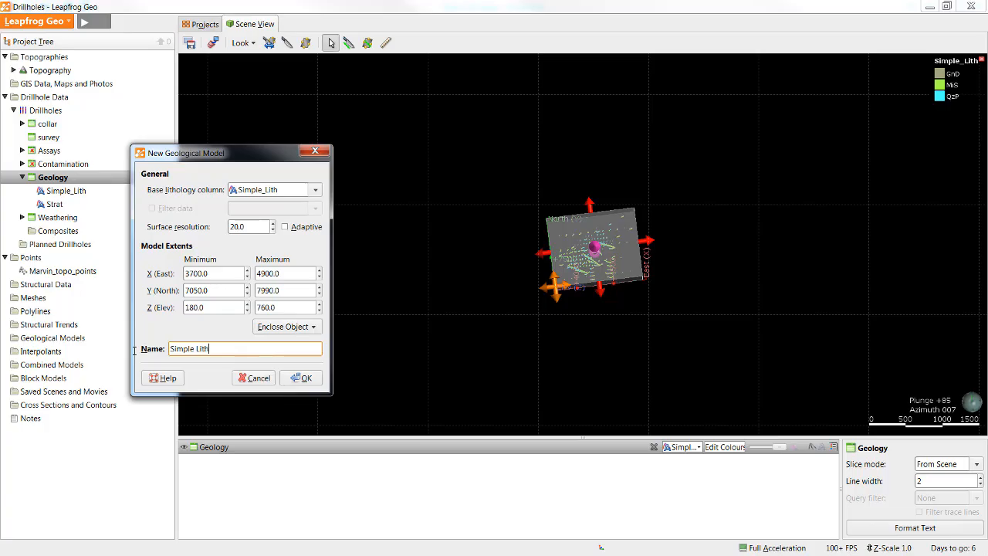
left_click(300, 377)
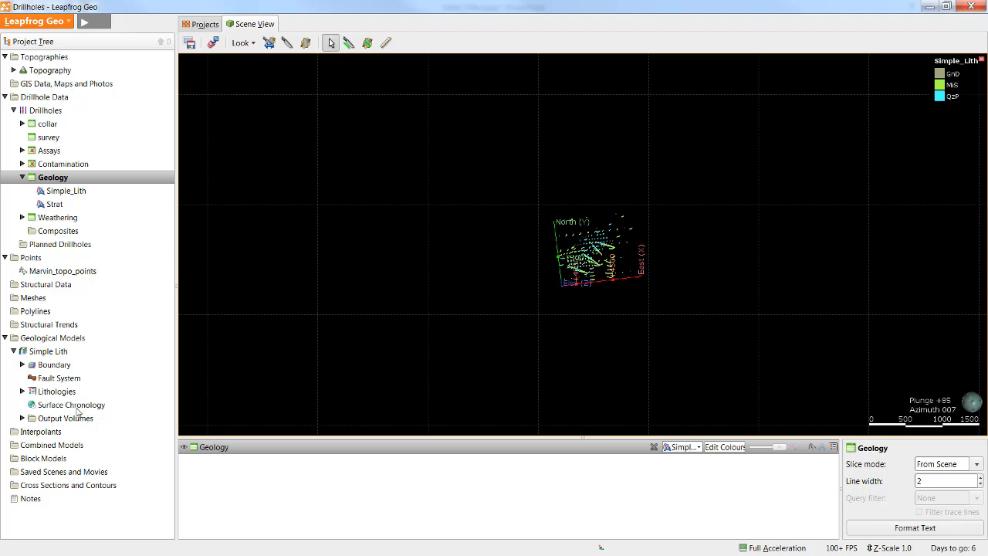
mouse_move(86, 424)
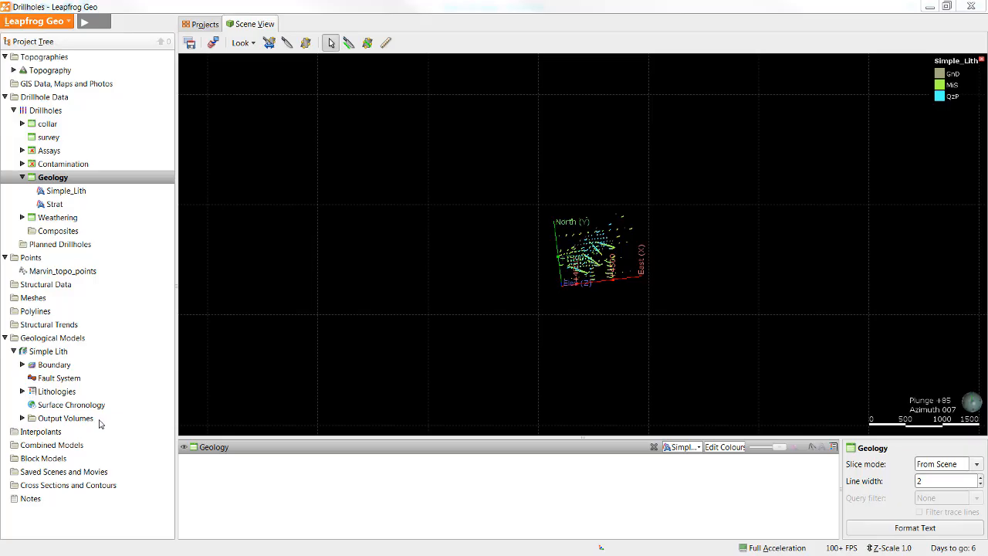
mouse_move(98, 419)
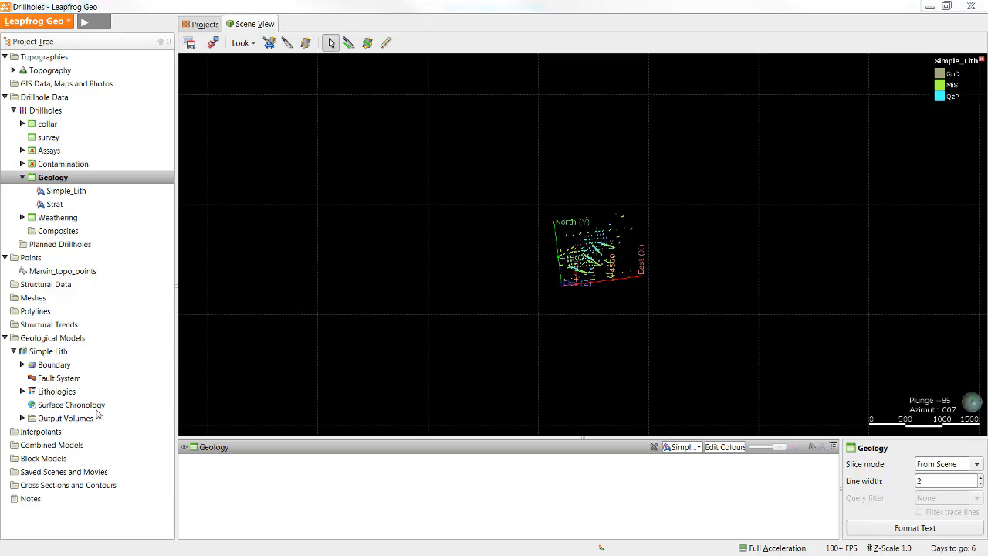
mouse_move(75, 372)
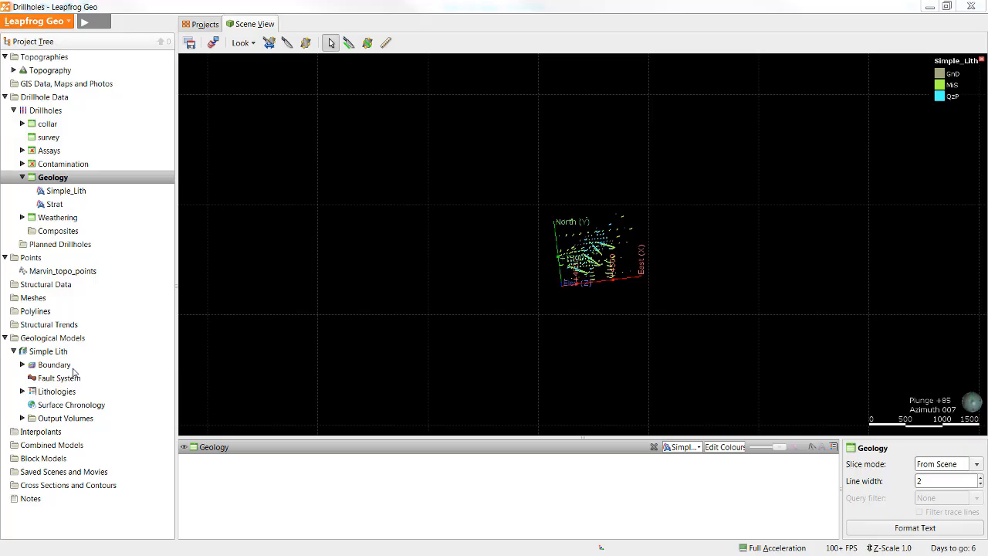
mouse_move(72, 368)
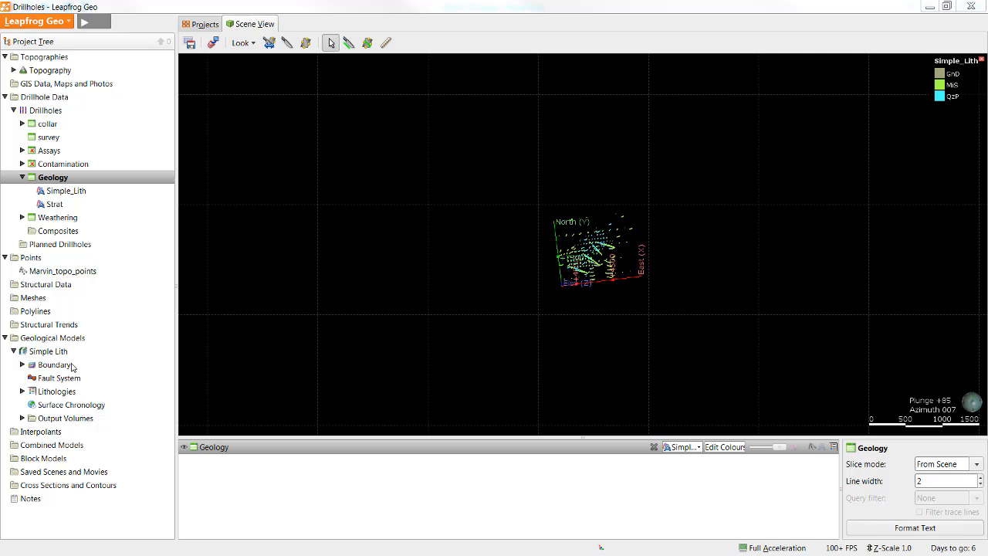
mouse_move(23, 368)
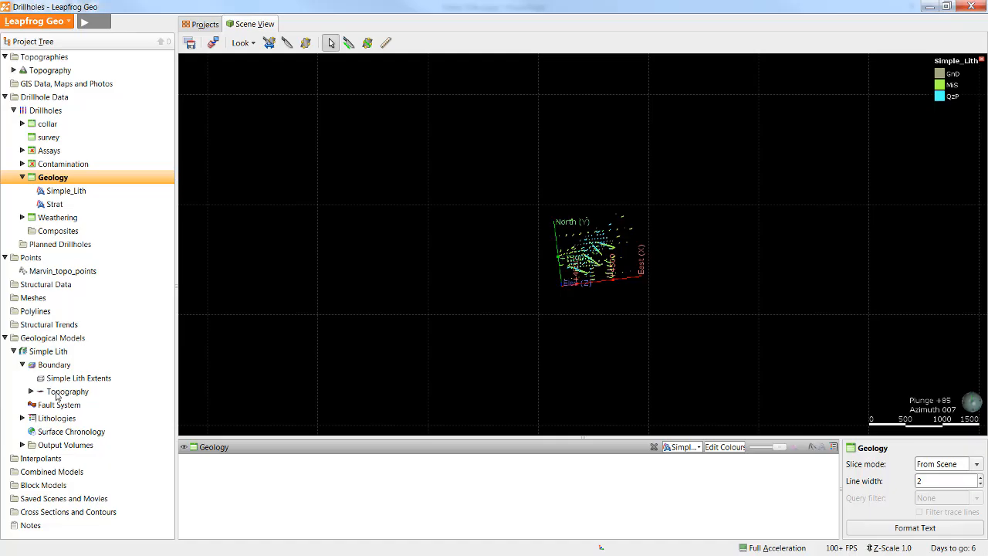
mouse_move(68, 382)
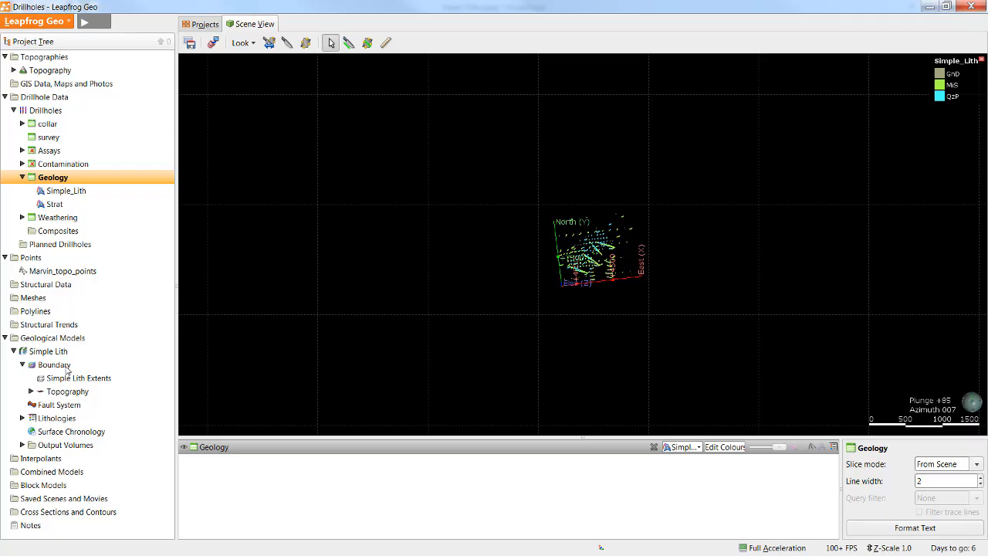
View and cancel the Boundary settings, then show the boundary context options.
double_click(54, 364)
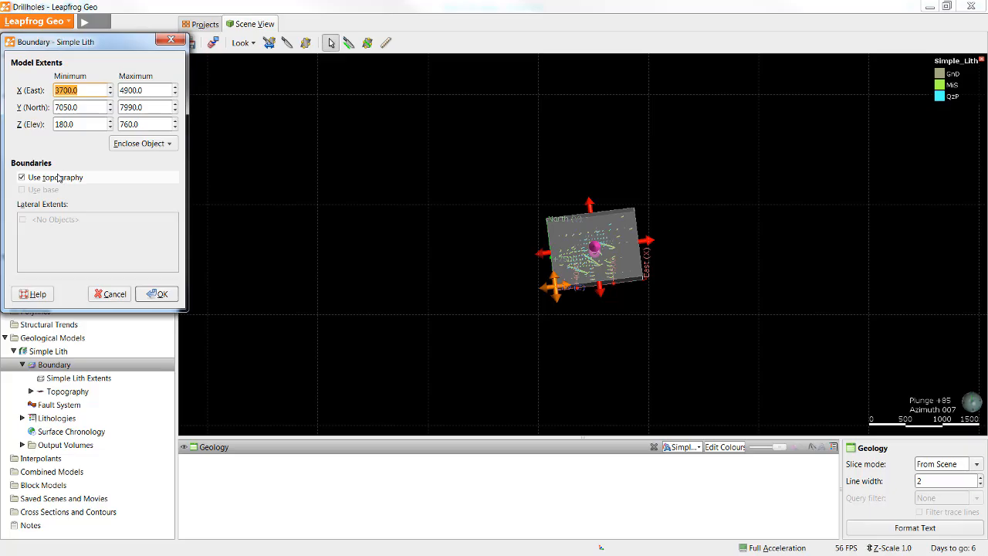
left_click(157, 294)
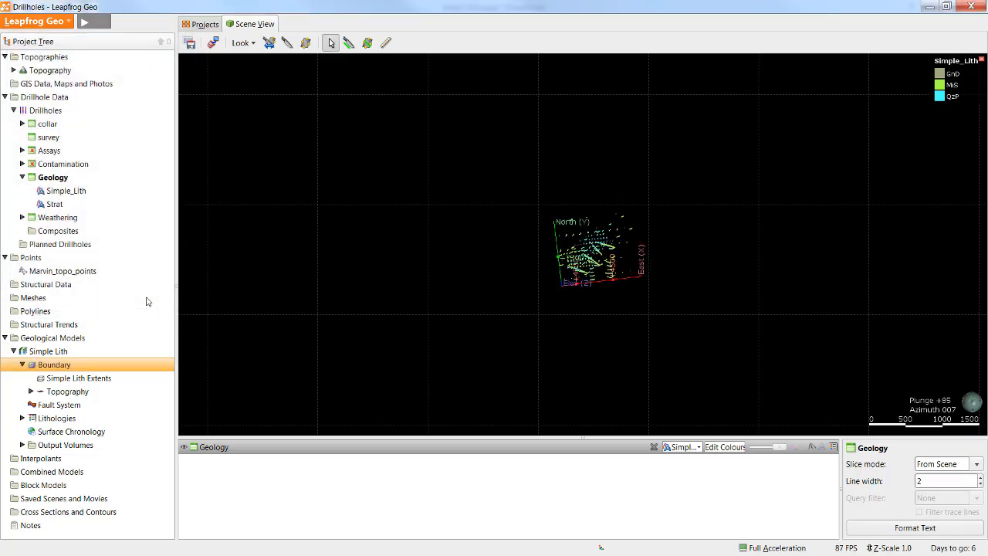
mouse_move(99, 362)
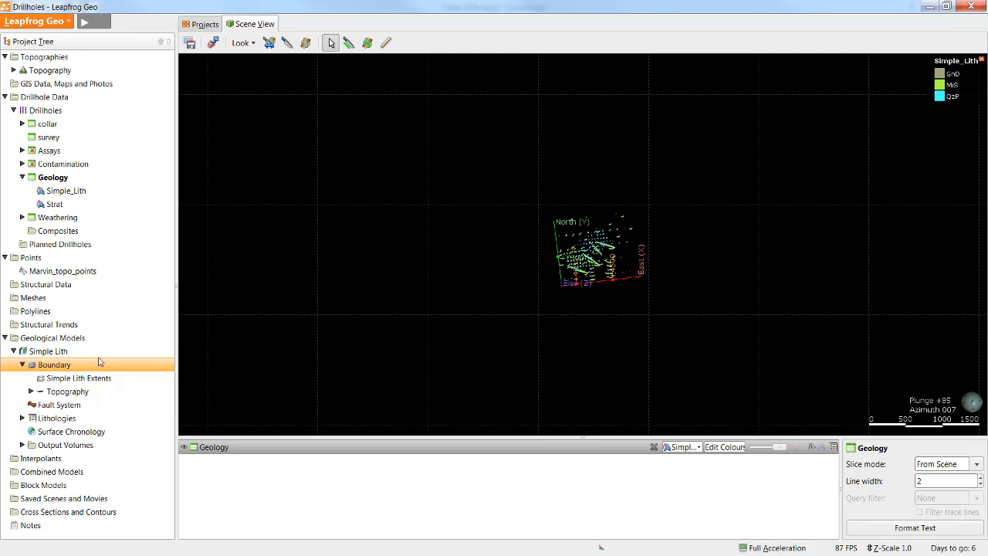
mouse_move(94, 369)
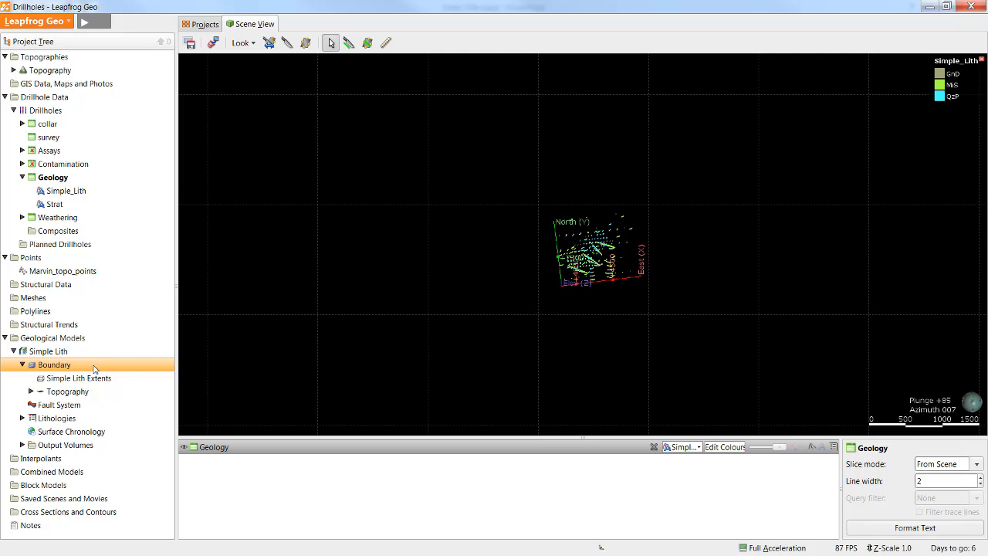
right_click(54, 364)
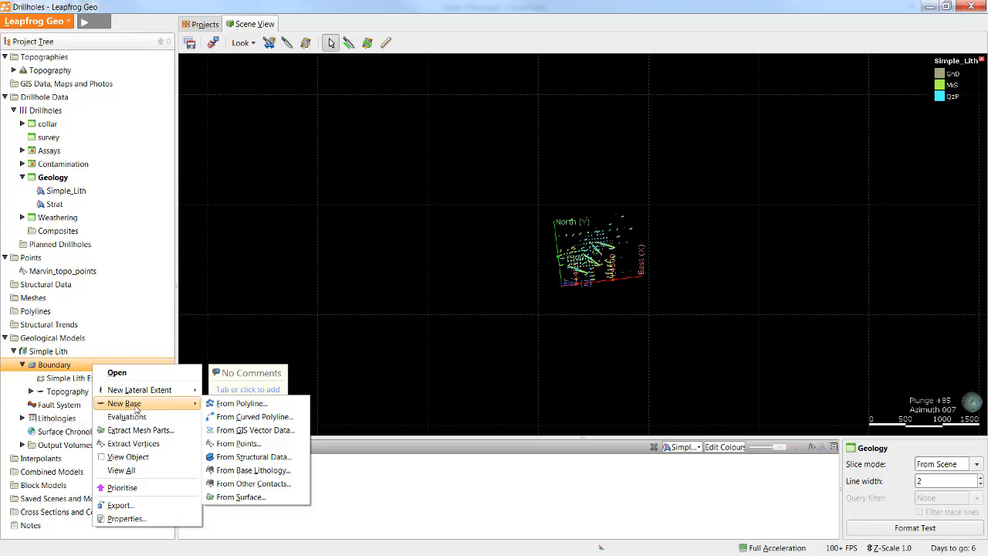
mouse_move(139, 389)
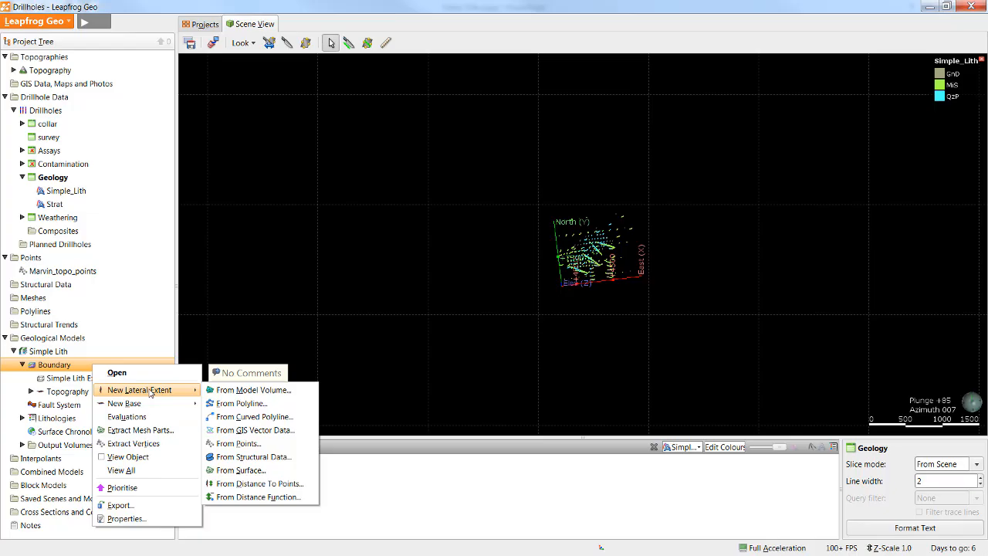
mouse_move(124, 403)
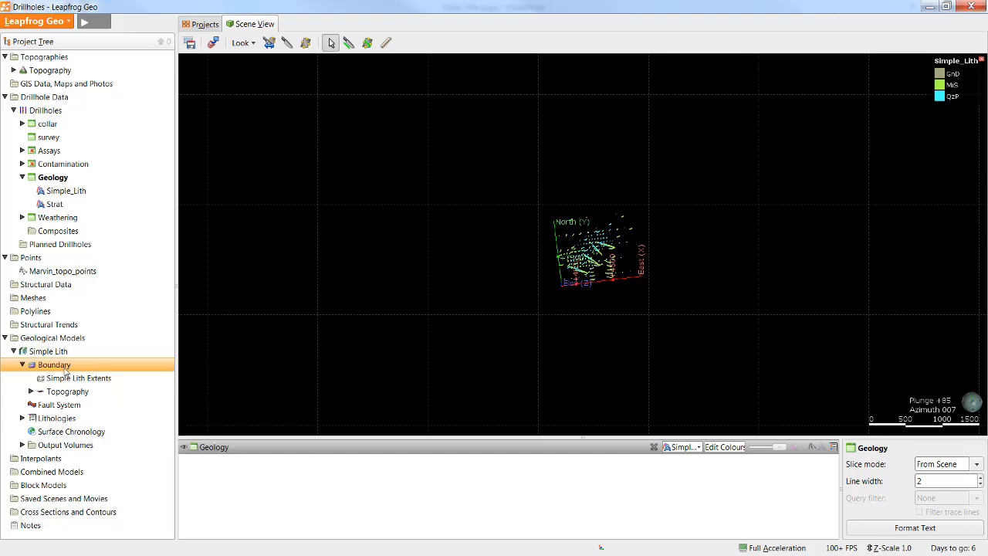
double_click(53, 364)
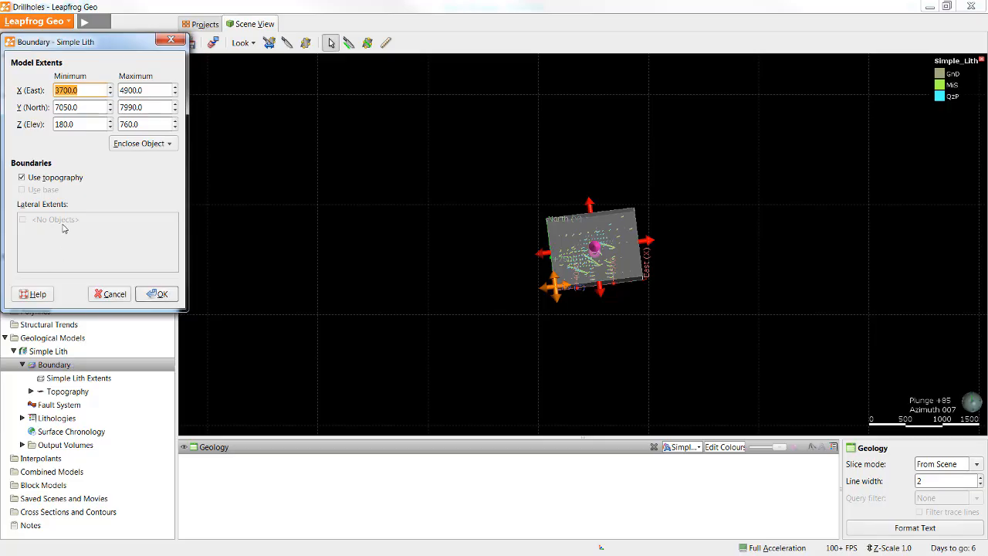
mouse_move(28, 222)
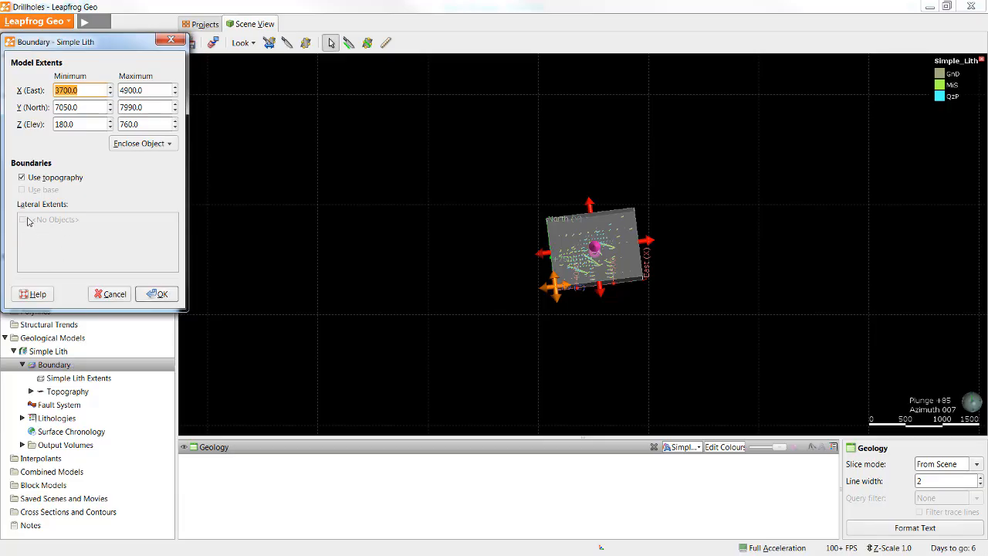
left_click(157, 293)
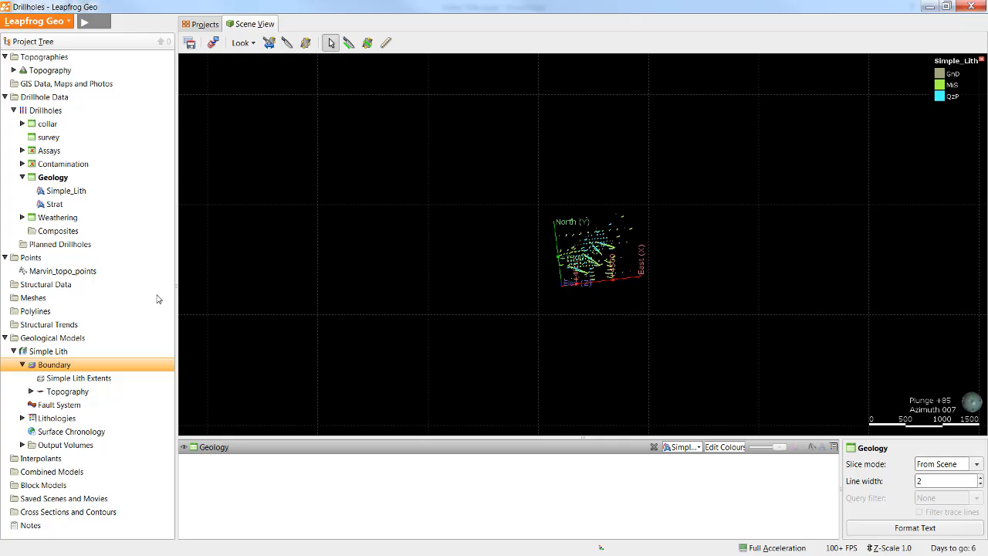
mouse_move(65, 453)
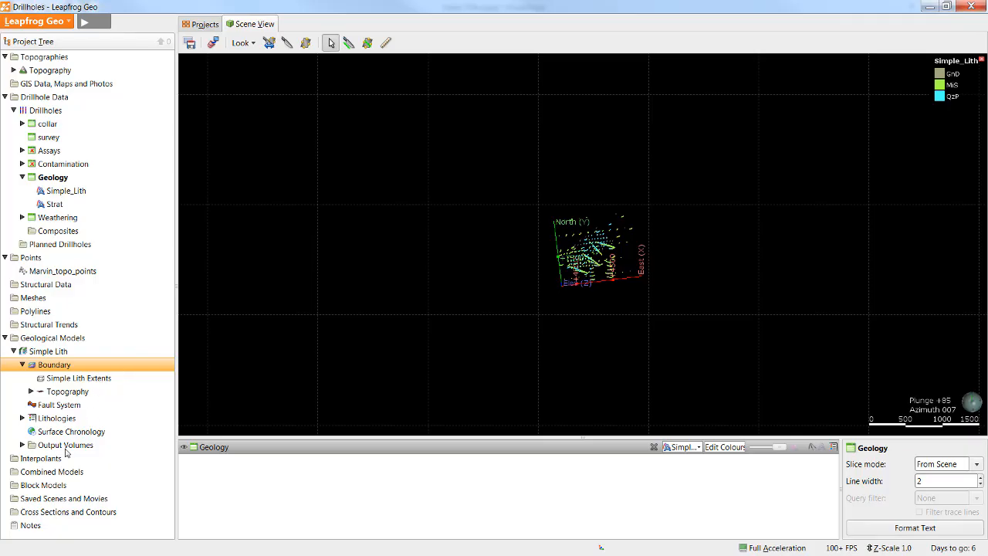